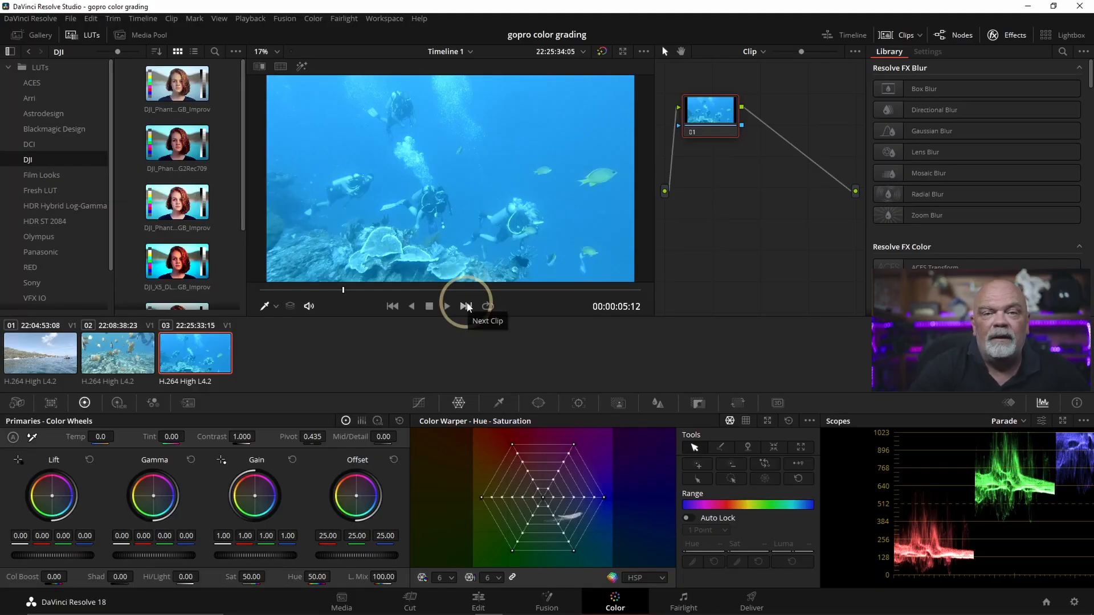
{"action": "mouse_move", "coordinate": [434, 368]}
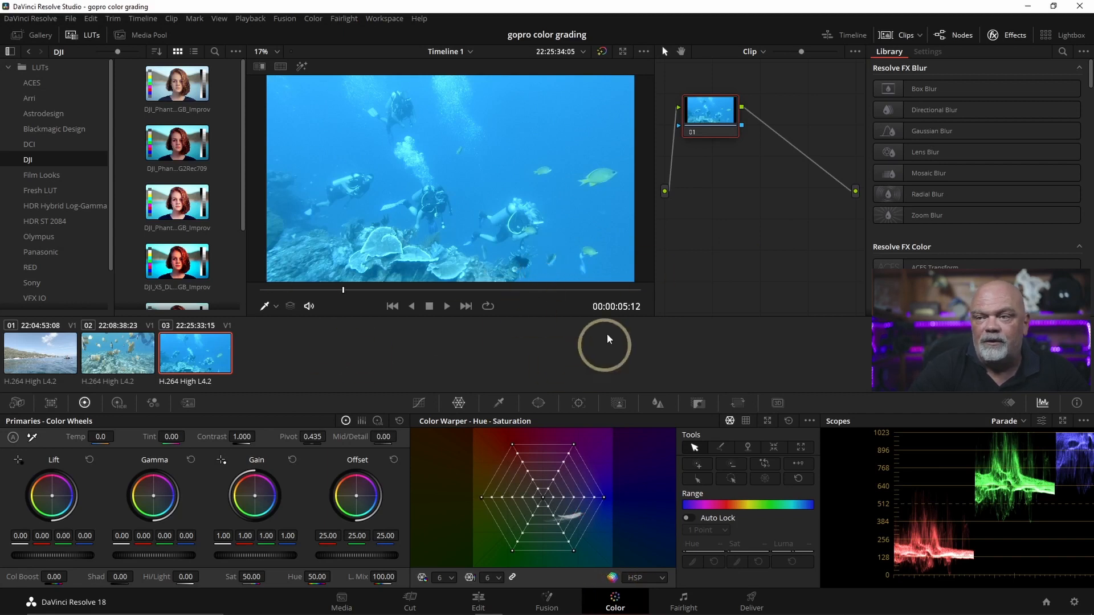
{"action": "mouse_move", "coordinate": [176, 202]}
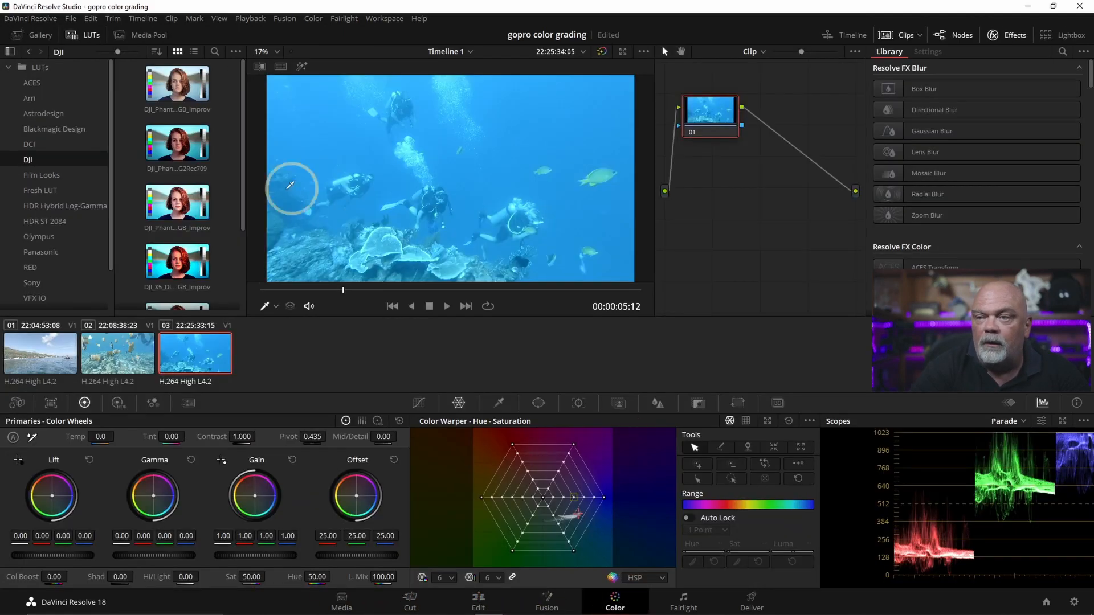
Load clip 01, the coastal surface shot, from the thumbnail timeline for grading
{"action": "left_click", "coordinate": [40, 352]}
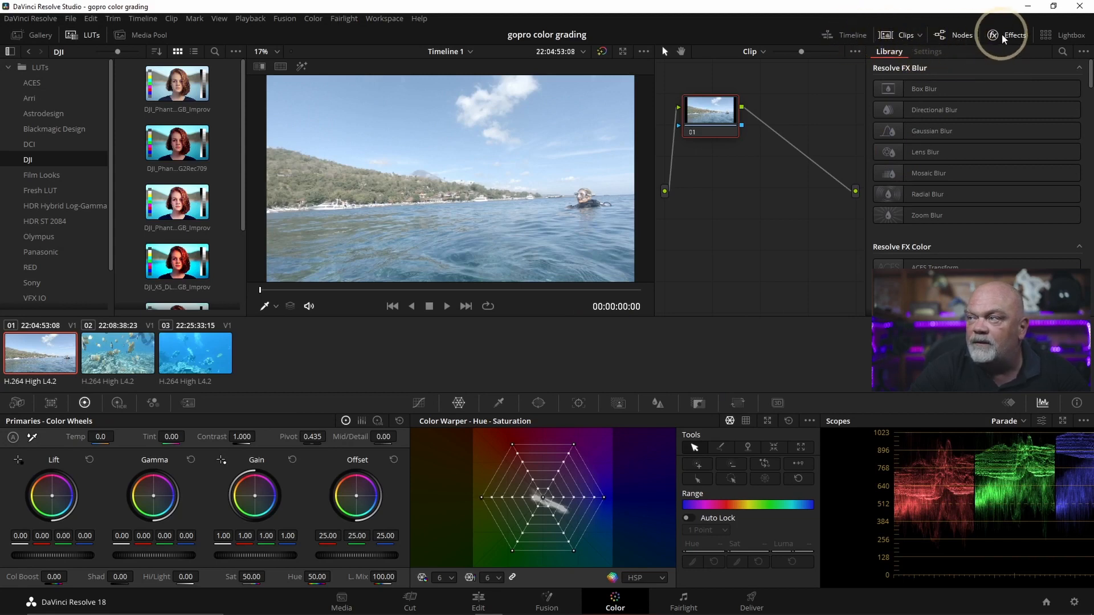
Hide the Effects Library panel to widen the node graph
{"action": "left_click", "coordinate": [1011, 35]}
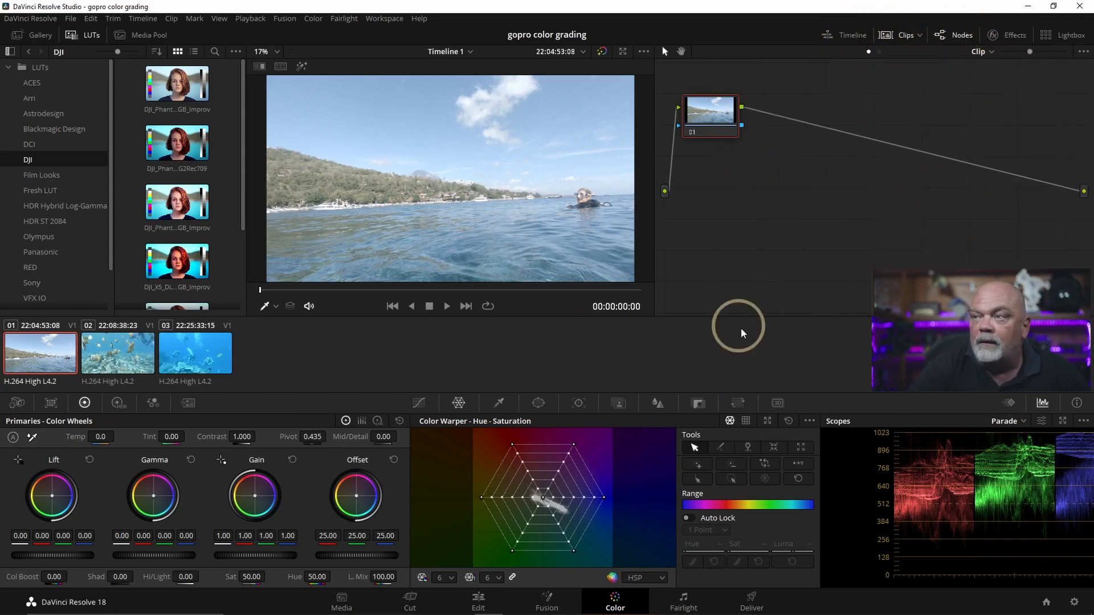
{"action": "mouse_move", "coordinate": [697, 402]}
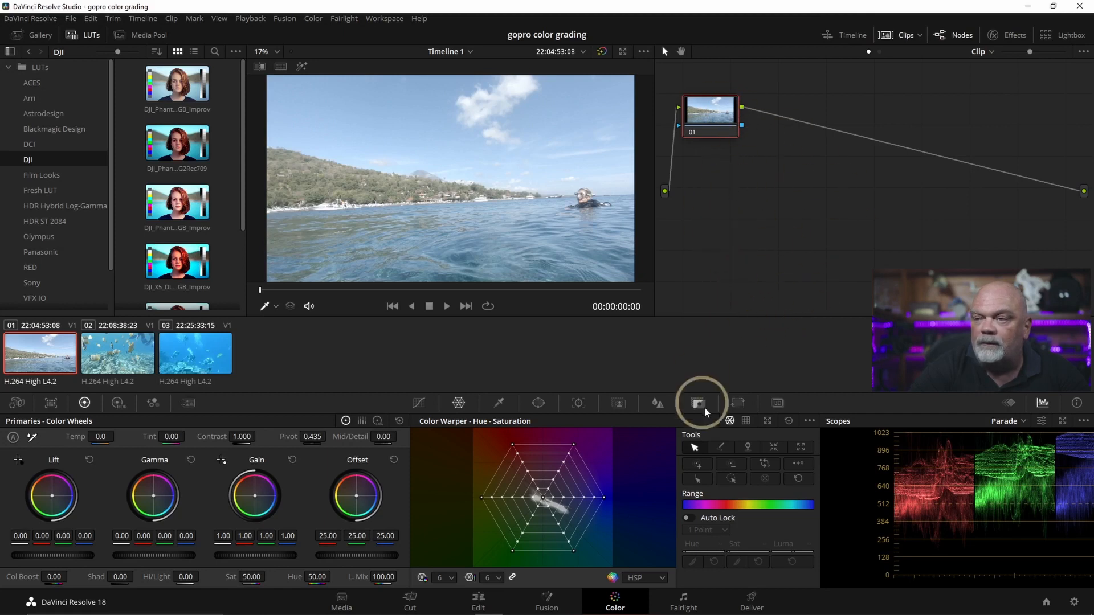
{"action": "mouse_move", "coordinate": [707, 412]}
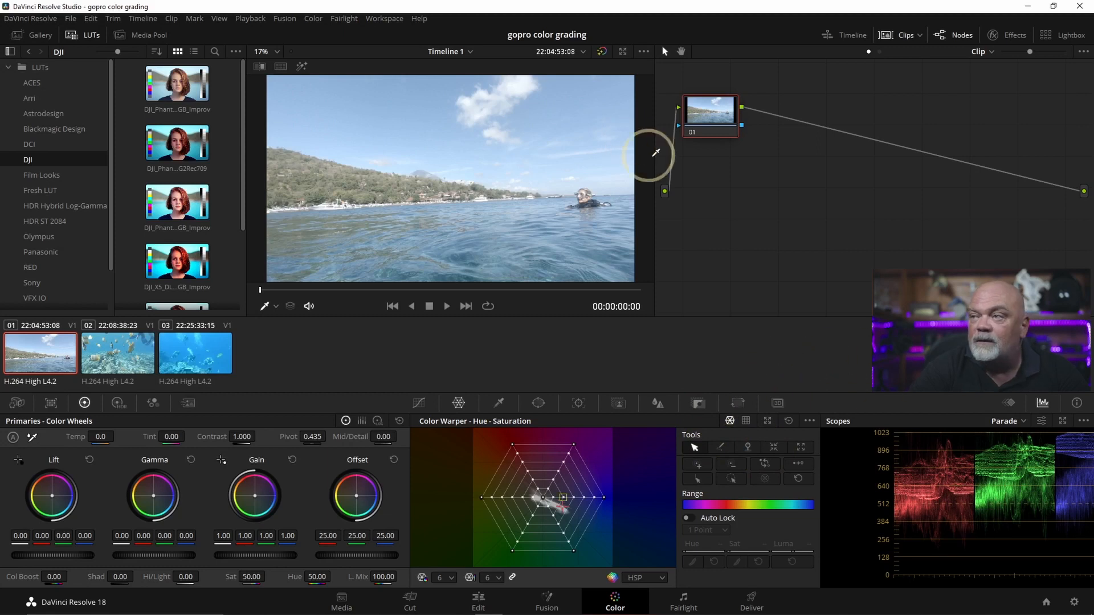
{"action": "mouse_move", "coordinate": [630, 319]}
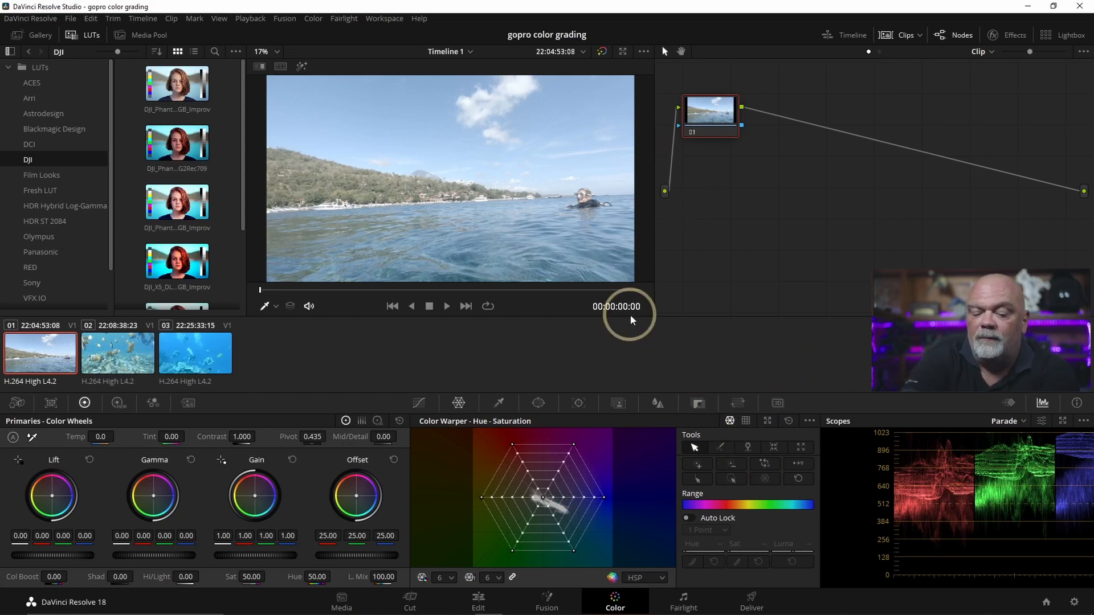
Add serial nodes after node 01 and start labelling the first node via Node Label
{"action": "key", "text": "shift+s"}
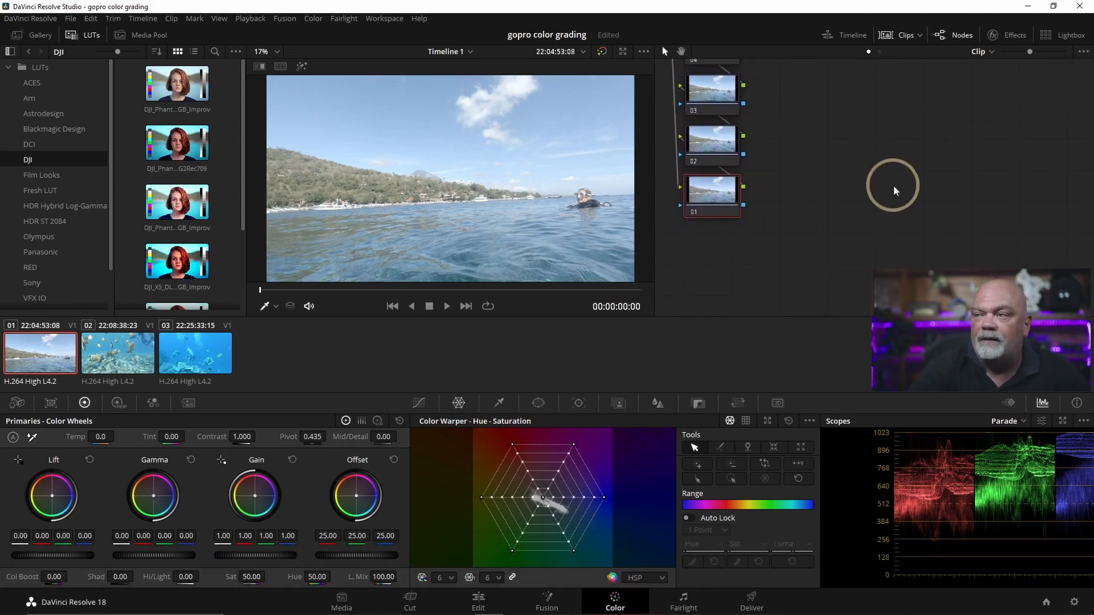
{"action": "right_click", "coordinate": [710, 192]}
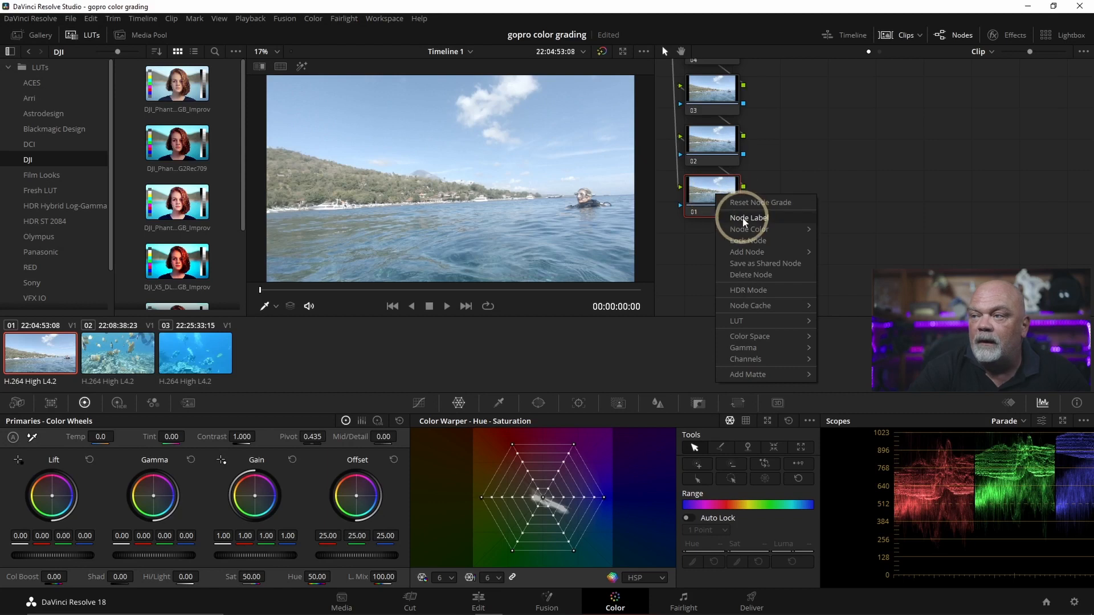
{"action": "left_click", "coordinate": [604, 384]}
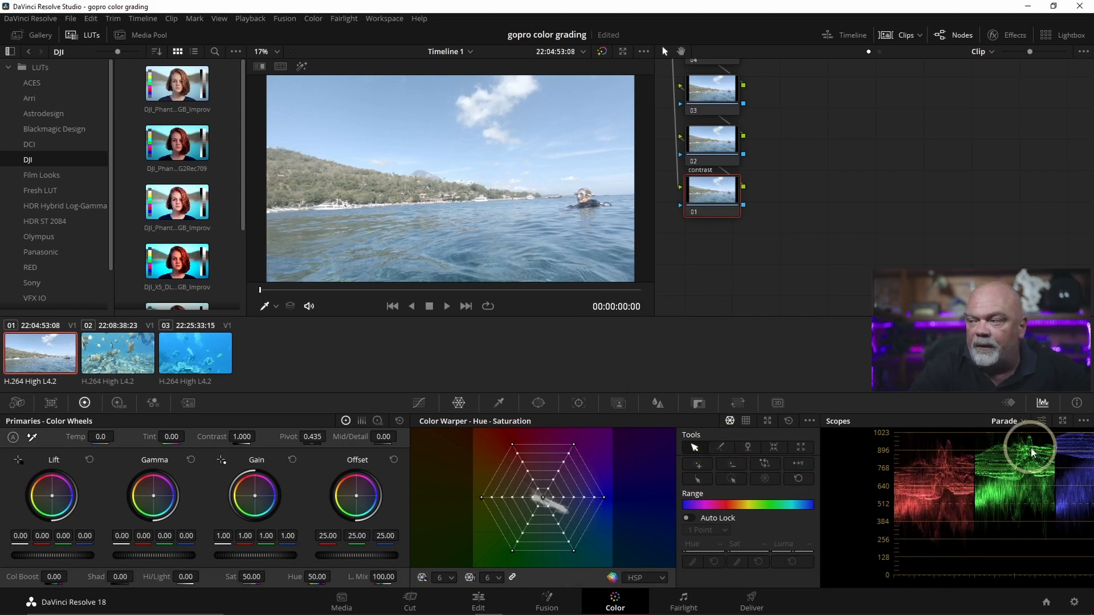
{"action": "left_click", "coordinate": [1006, 420]}
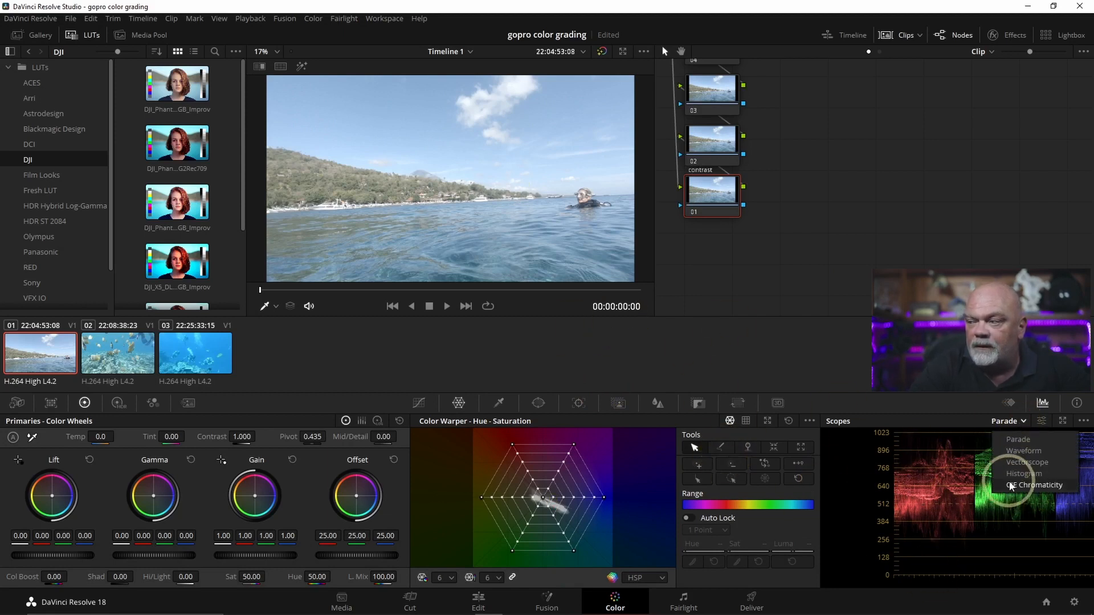
{"action": "left_click", "coordinate": [1023, 451]}
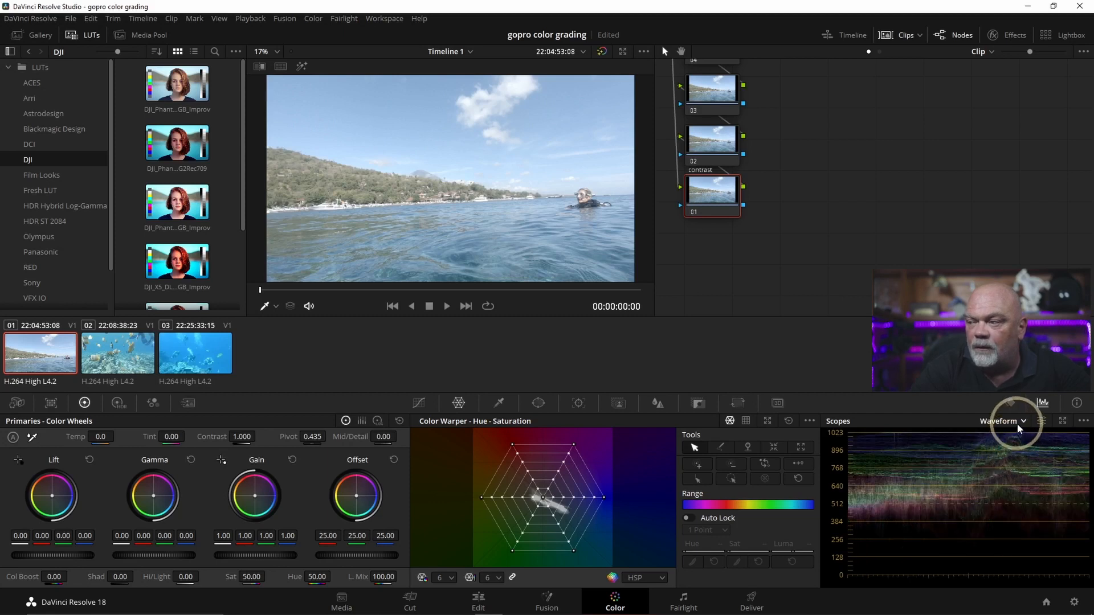
{"action": "left_click", "coordinate": [1001, 421]}
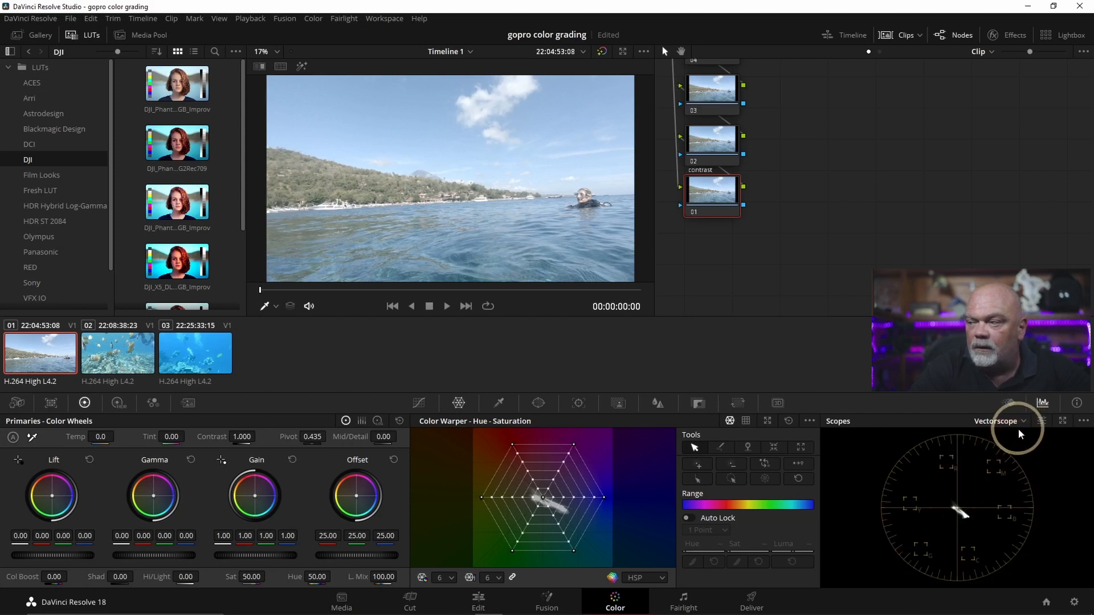
{"action": "left_click", "coordinate": [1001, 420]}
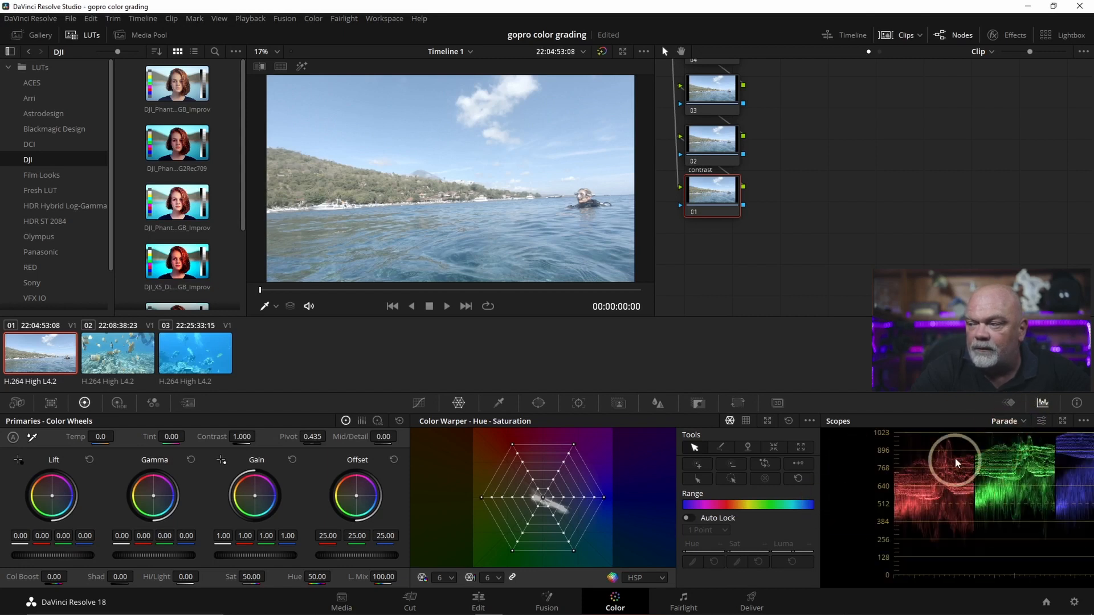
{"action": "mouse_move", "coordinate": [890, 514]}
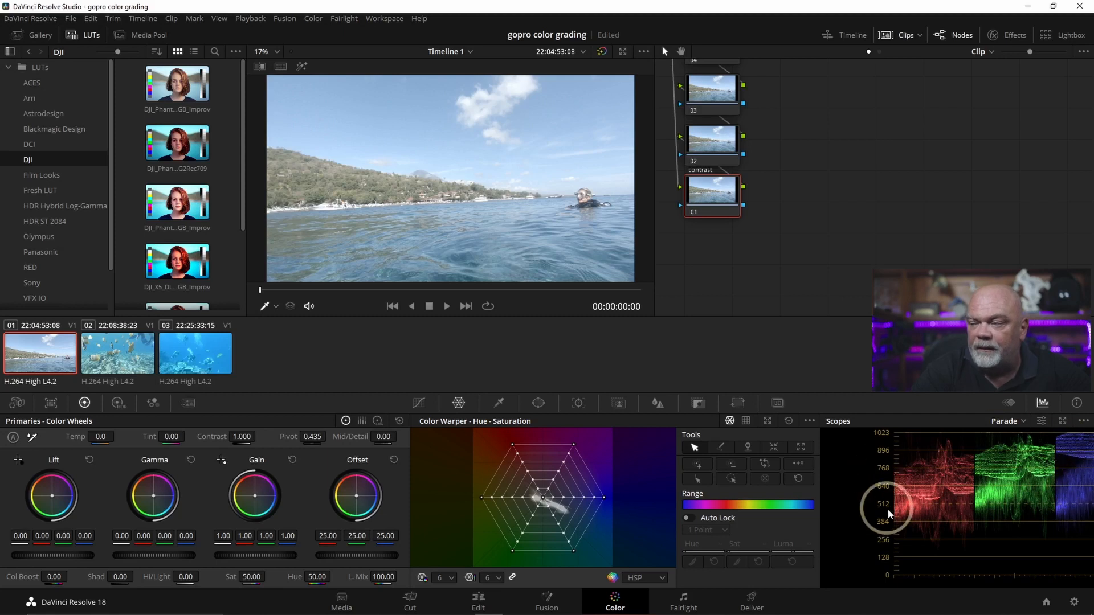
{"action": "mouse_move", "coordinate": [945, 452]}
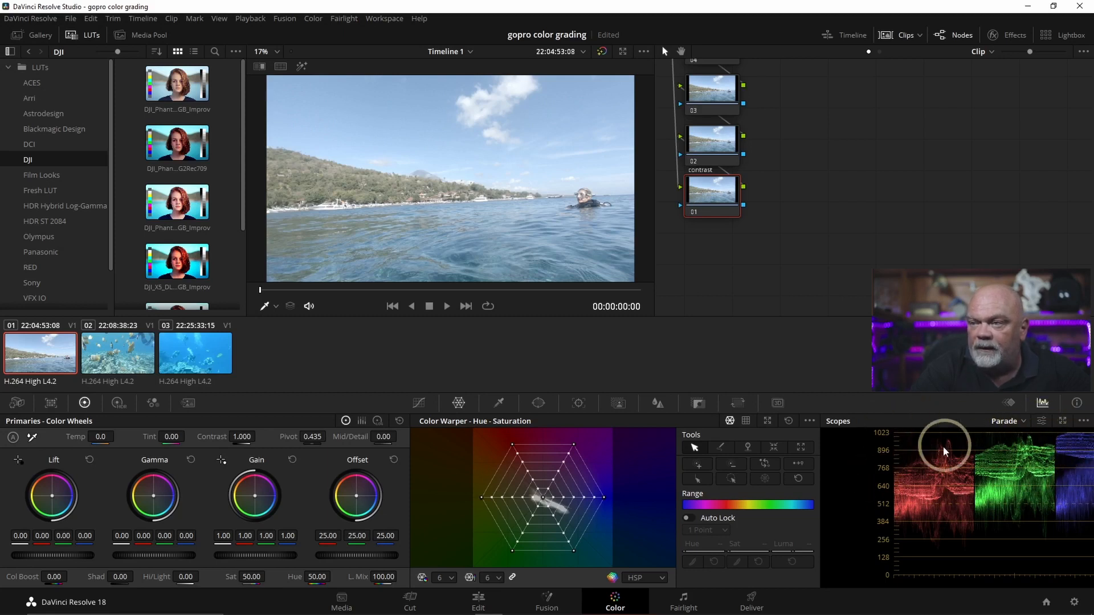
{"action": "mouse_move", "coordinate": [956, 562]}
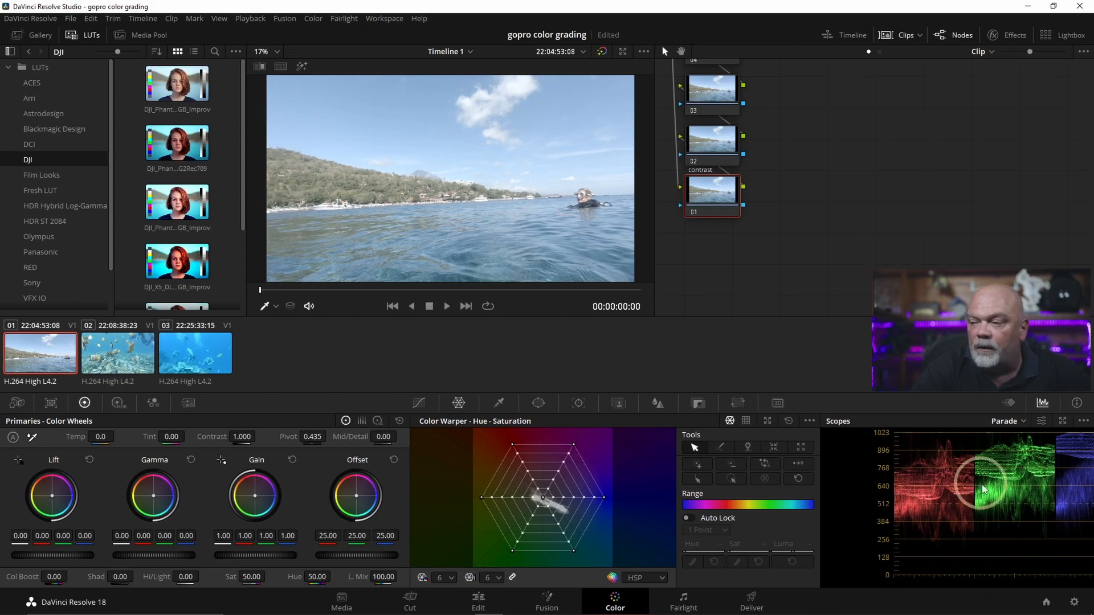
{"action": "mouse_move", "coordinate": [1046, 477]}
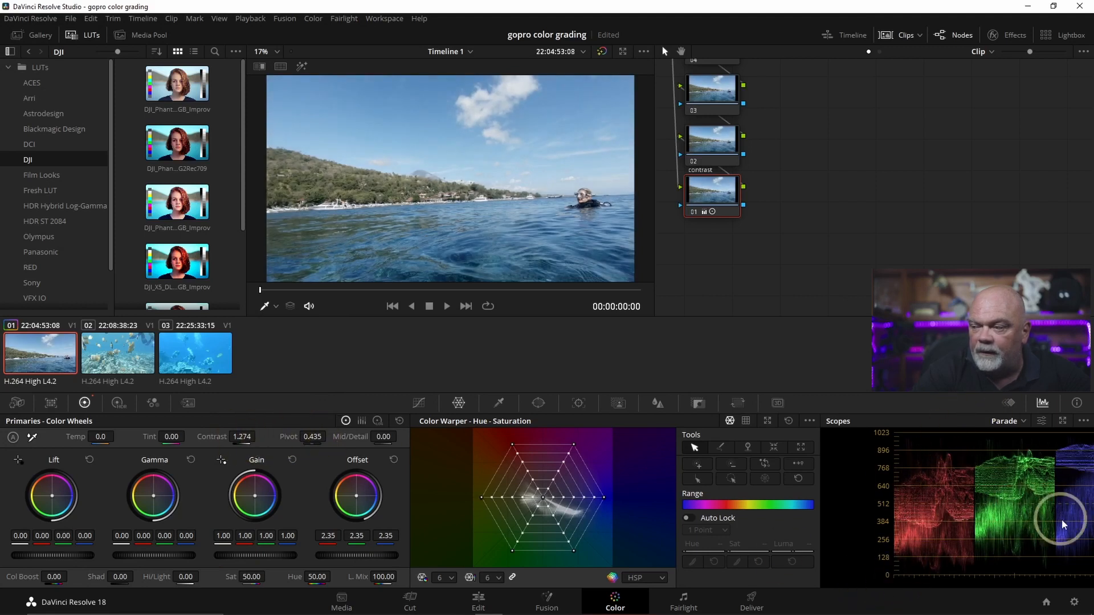
{"action": "mouse_move", "coordinate": [640, 207]}
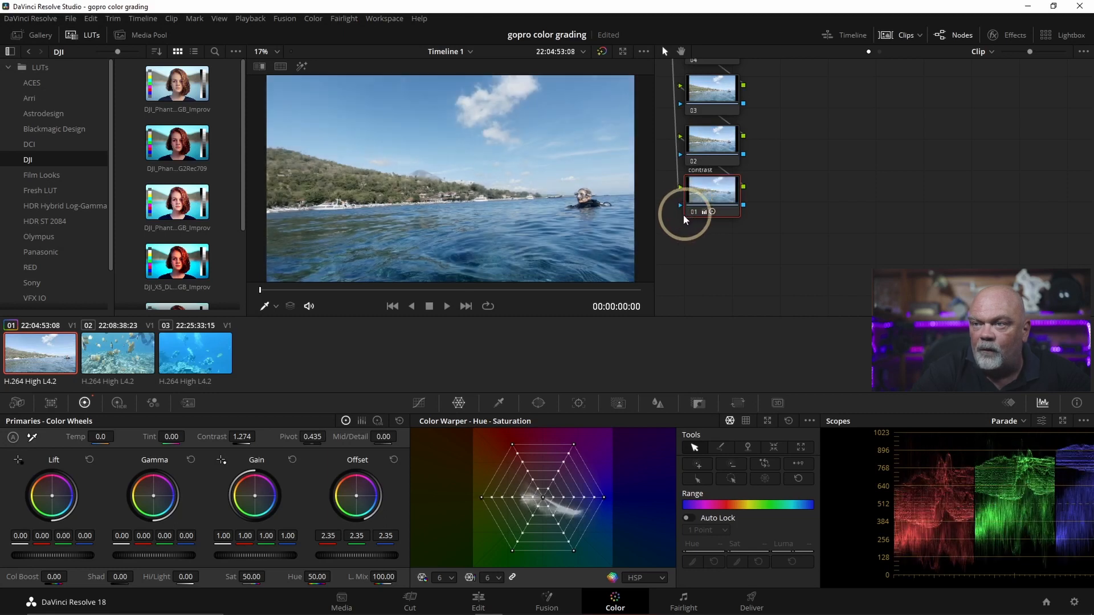
{"action": "mouse_move", "coordinate": [667, 150]}
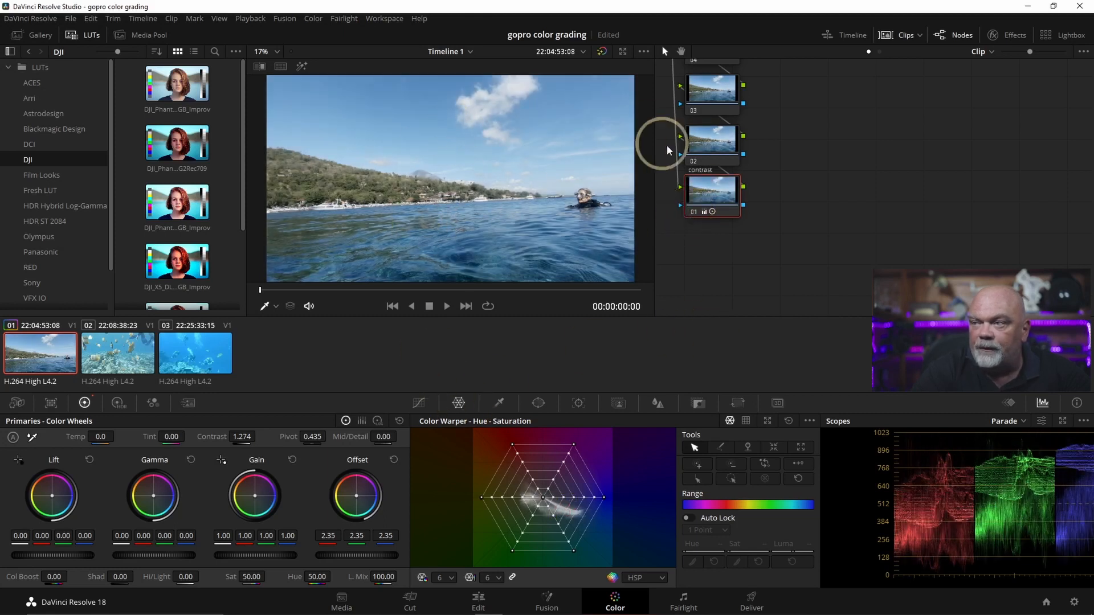
Select node 02 of the surface clip for the white-balance work
{"action": "left_click", "coordinate": [711, 145]}
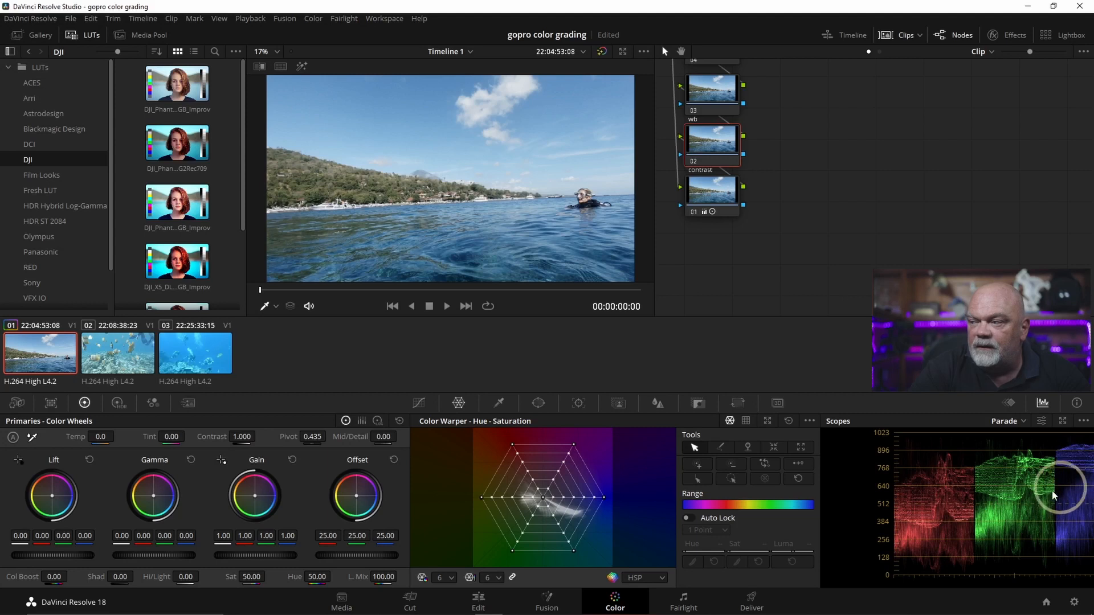
{"action": "mouse_move", "coordinate": [1019, 480]}
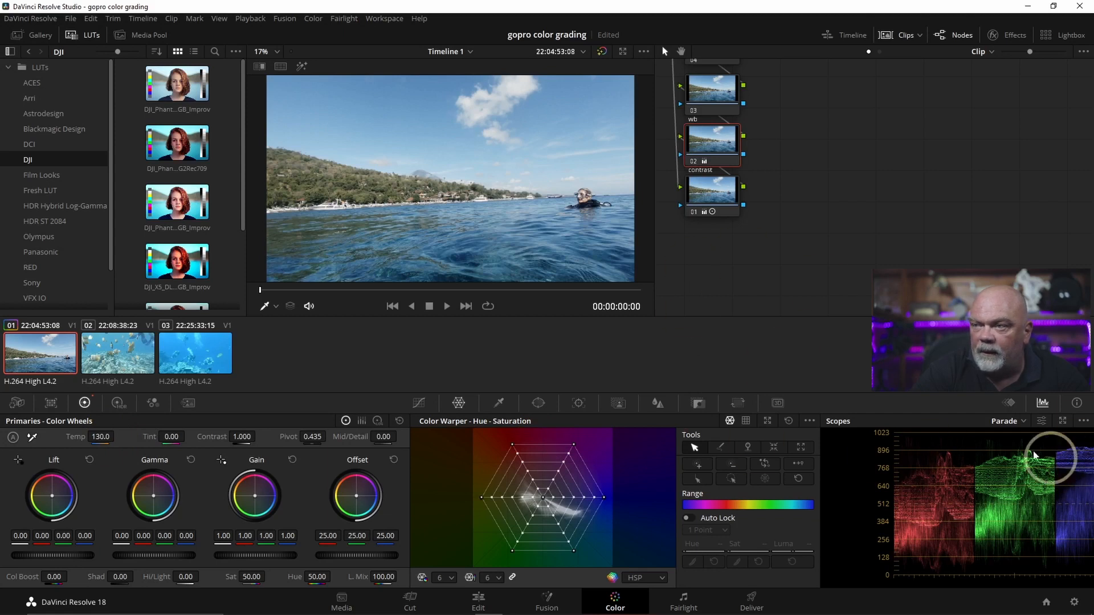
{"action": "mouse_move", "coordinate": [357, 495]}
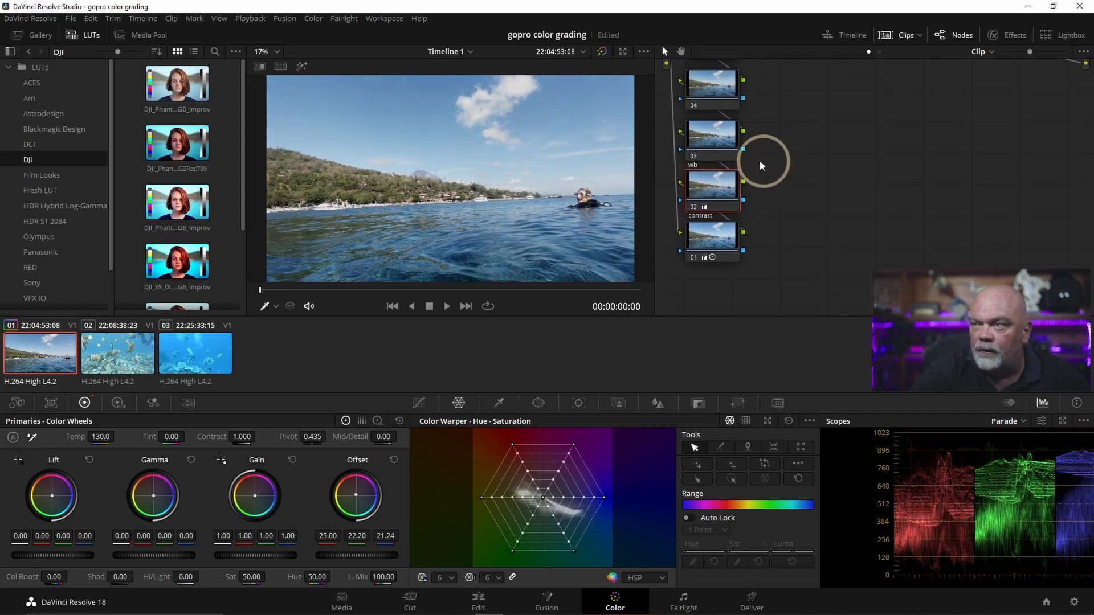
{"action": "mouse_move", "coordinate": [694, 160]}
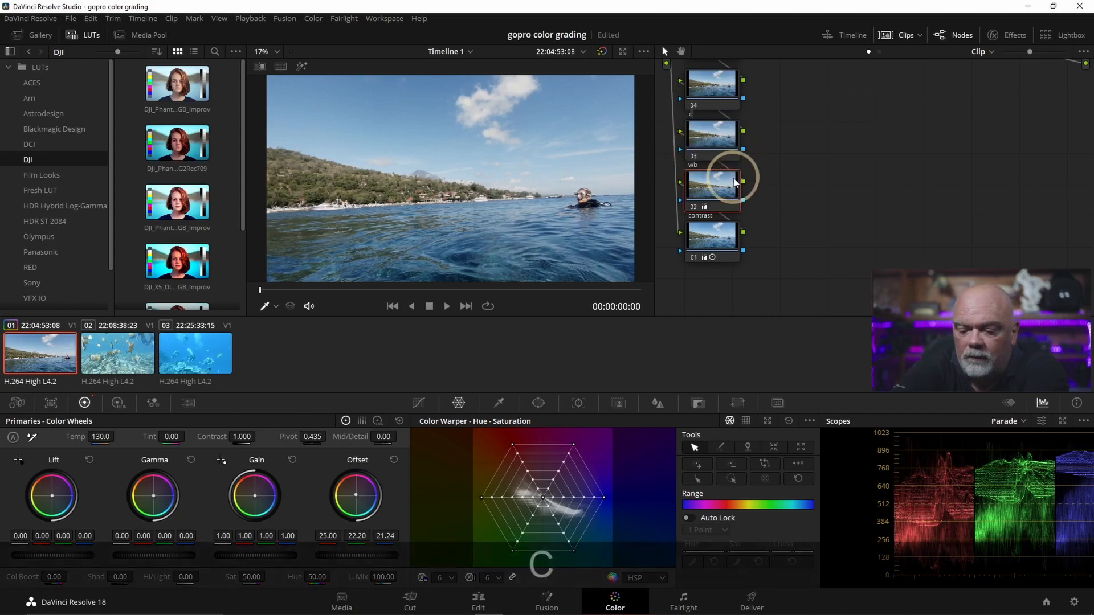
Undo the Temp and Offset warming on the wb node back to neutral
{"action": "key", "text": "ctrl+z"}
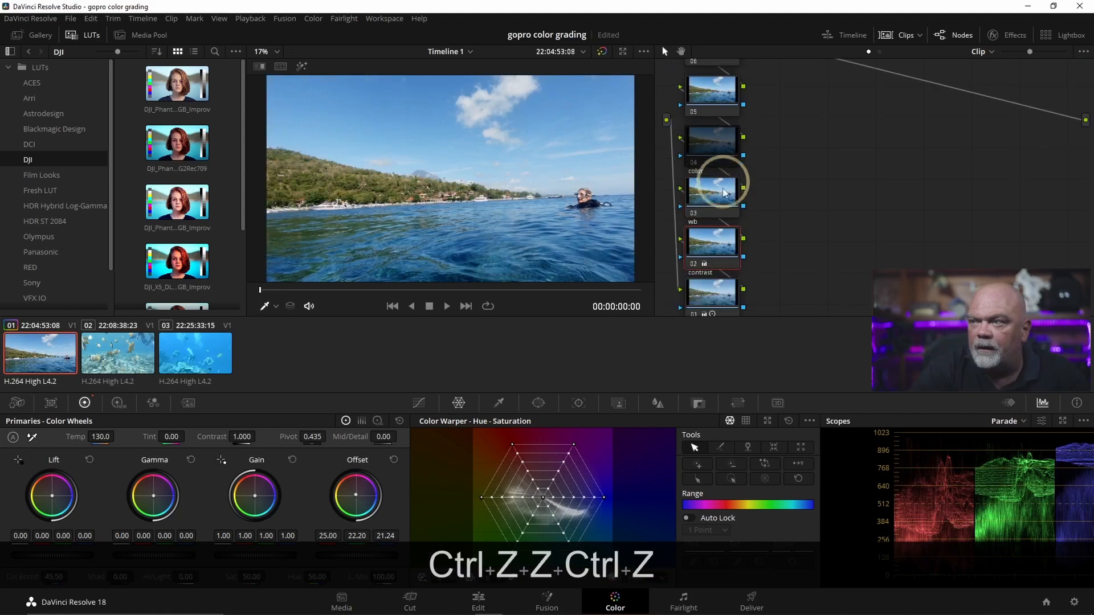
{"action": "key", "text": "ctrl+z"}
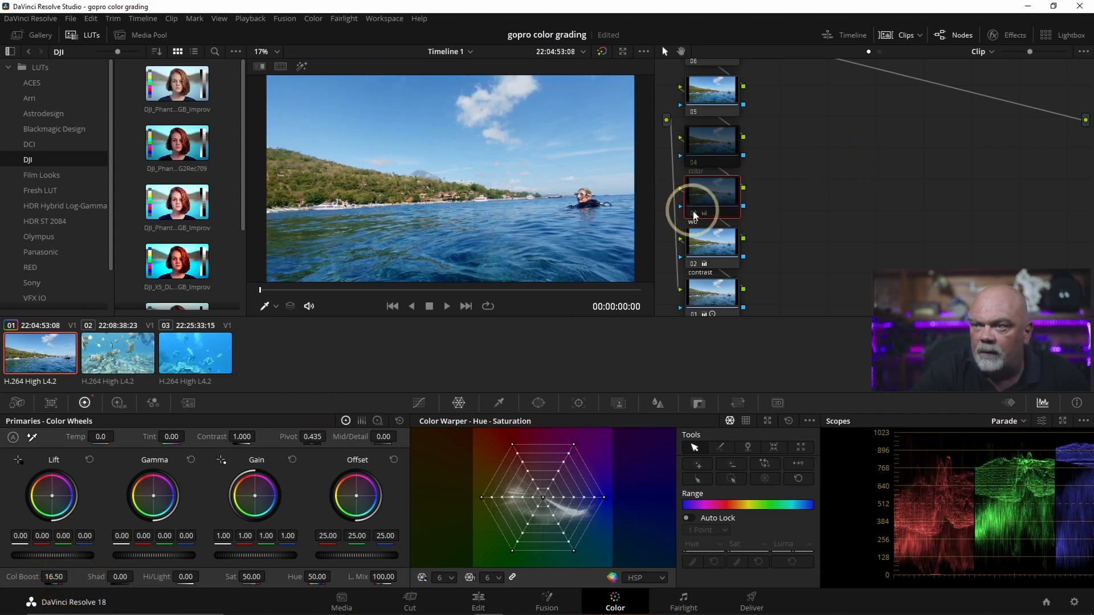
{"action": "mouse_move", "coordinate": [495, 185]}
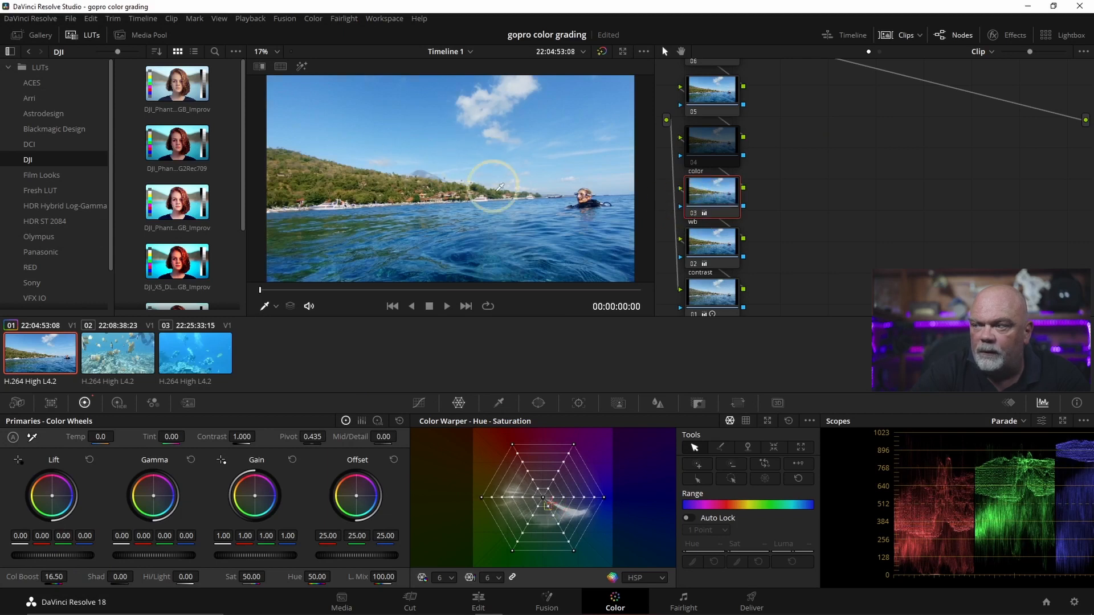
{"action": "mouse_move", "coordinate": [938, 517]}
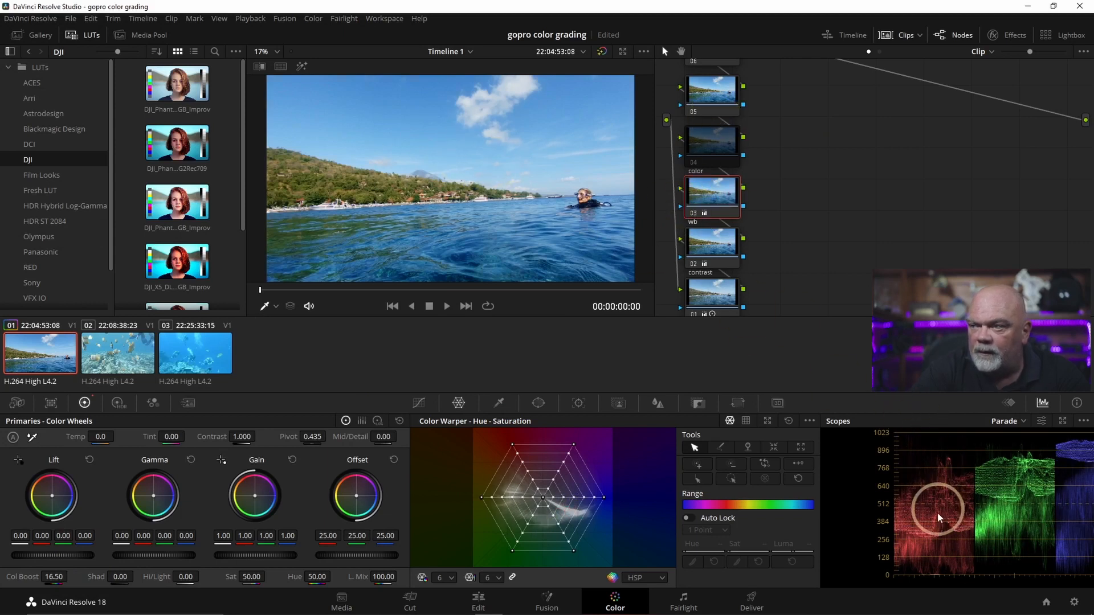
{"action": "mouse_move", "coordinate": [698, 244]}
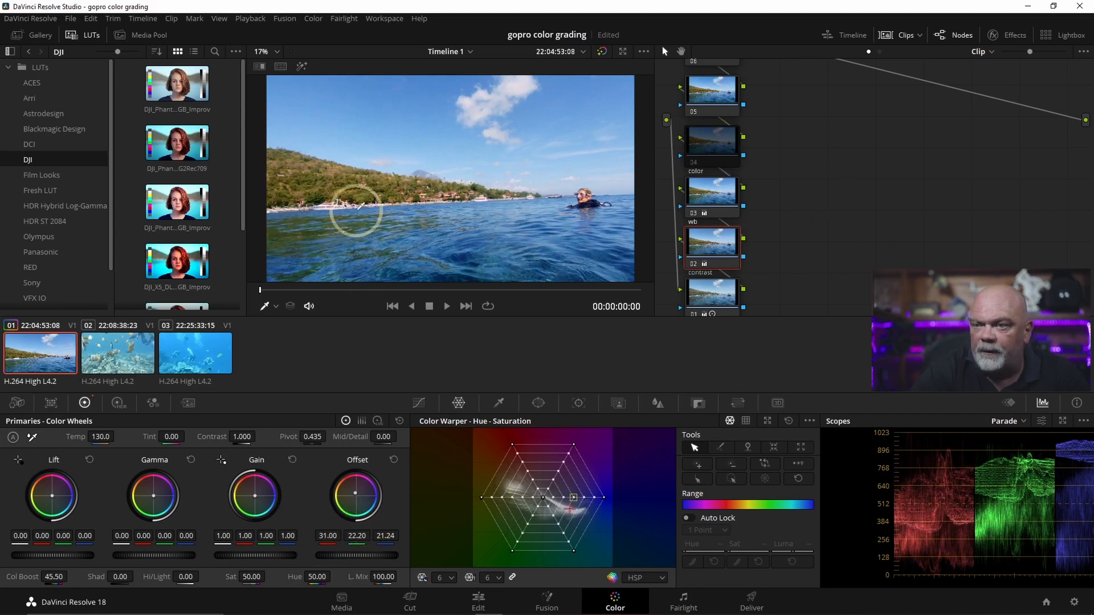
{"action": "mouse_move", "coordinate": [687, 206]}
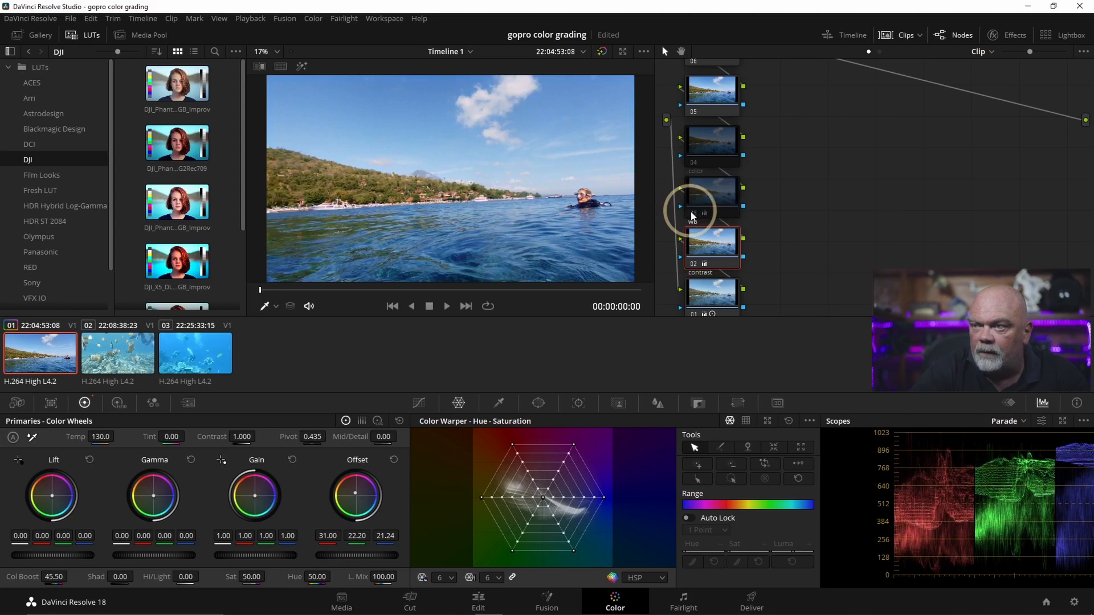
{"action": "mouse_move", "coordinate": [692, 269]}
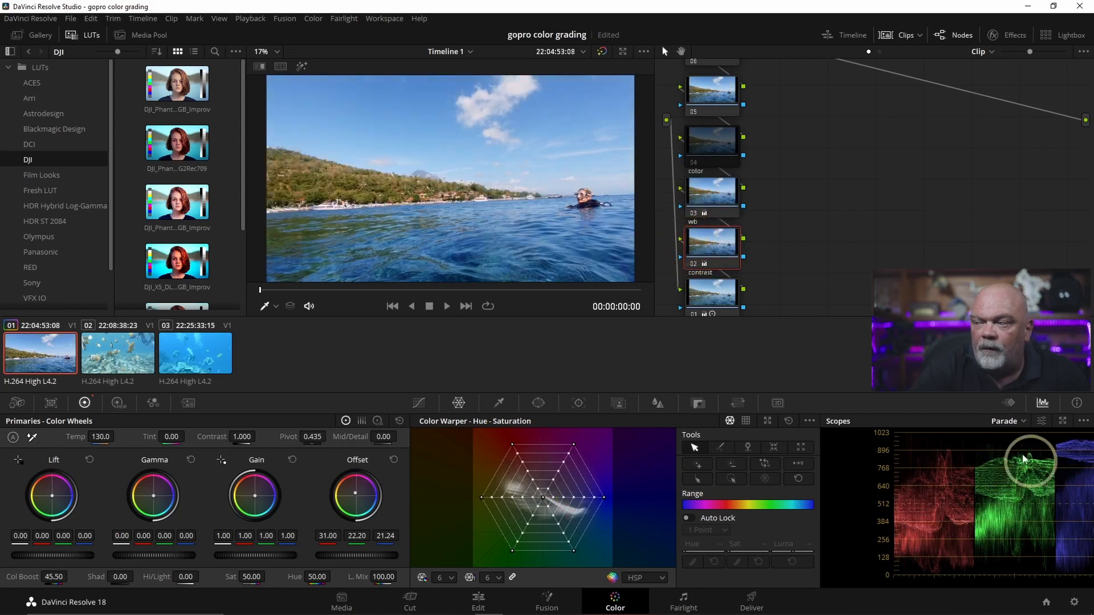
{"action": "mouse_move", "coordinate": [990, 444]}
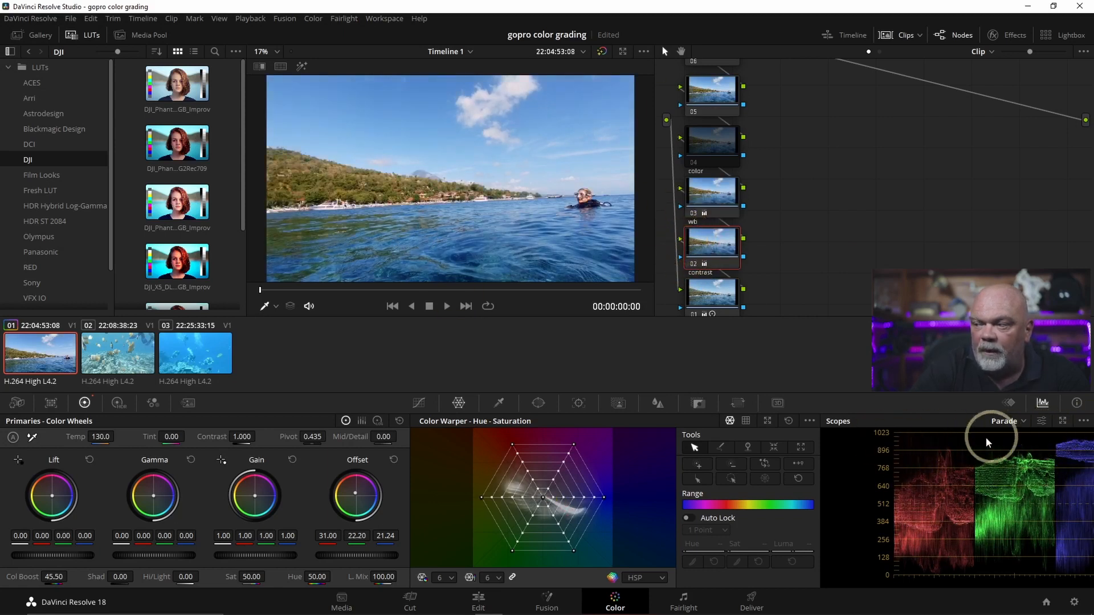
{"action": "mouse_move", "coordinate": [951, 451]}
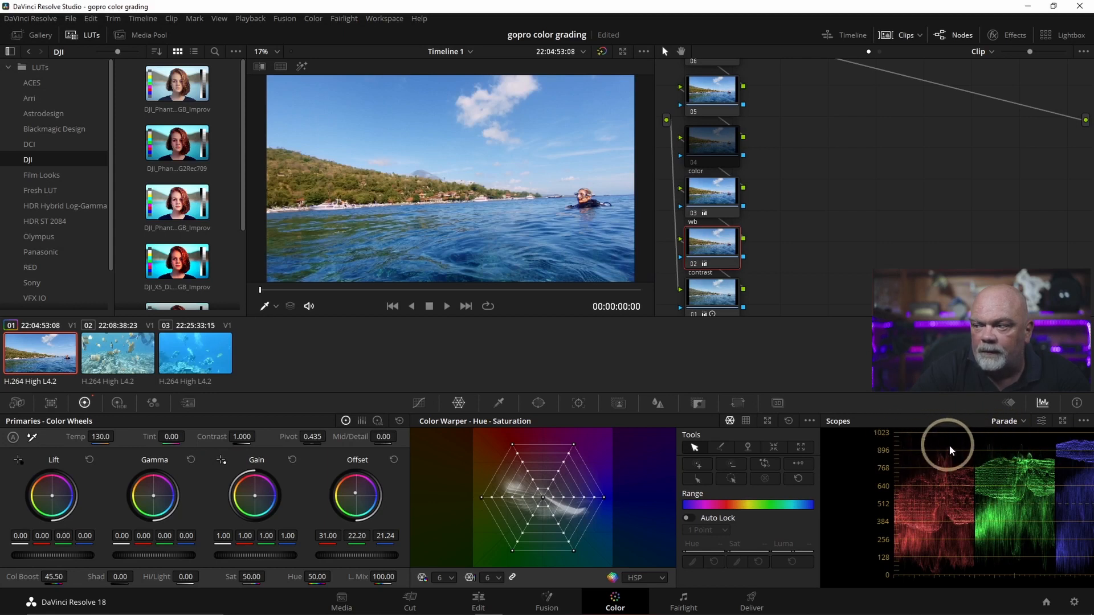
{"action": "mouse_move", "coordinate": [936, 569]}
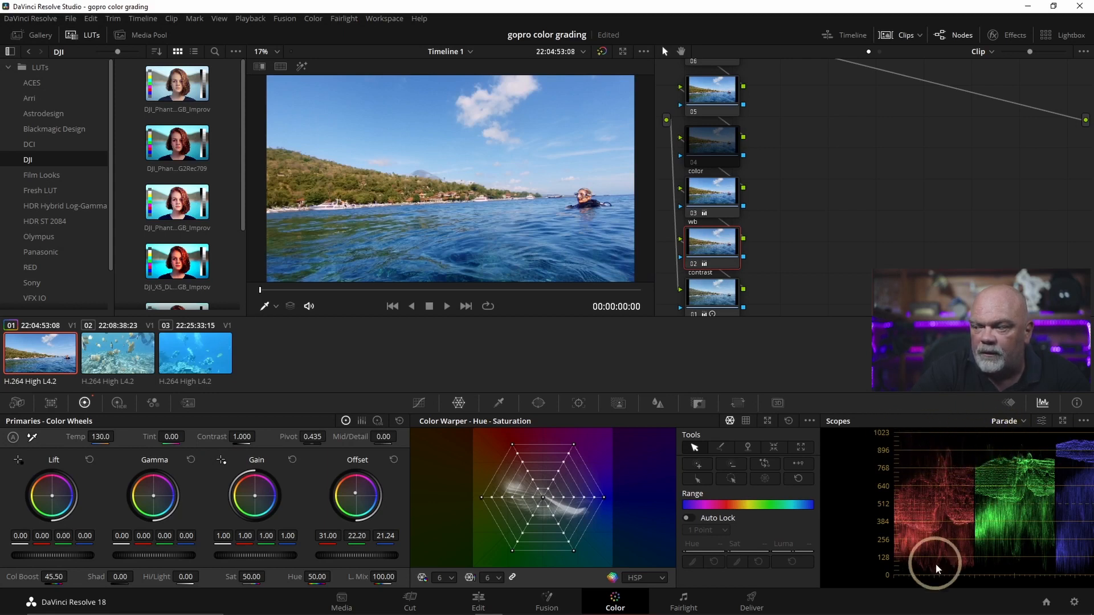
{"action": "mouse_move", "coordinate": [1000, 569]}
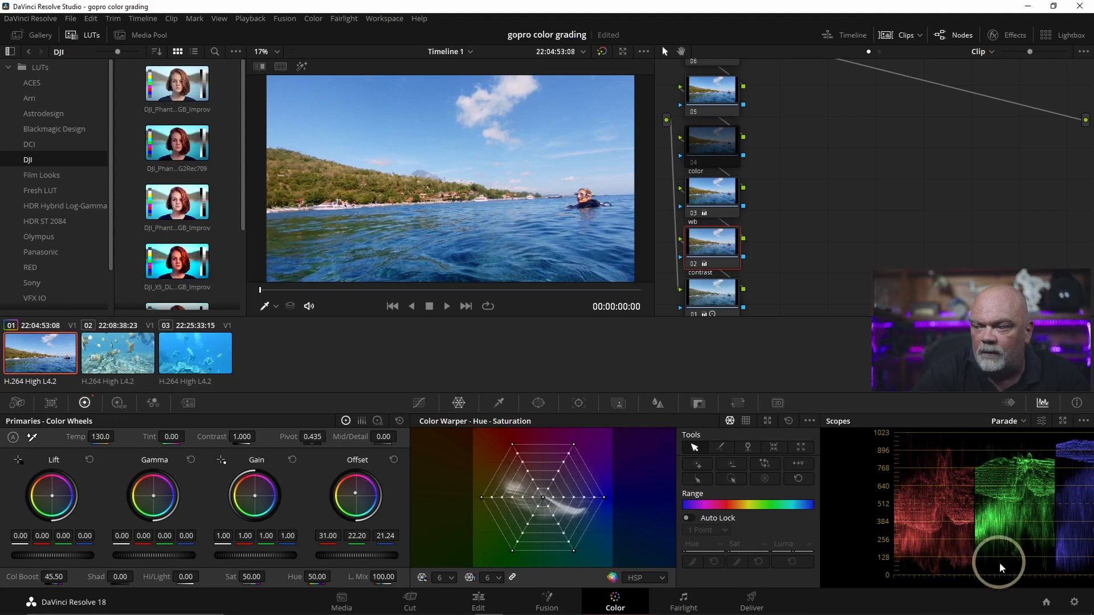
{"action": "mouse_move", "coordinate": [76, 468]}
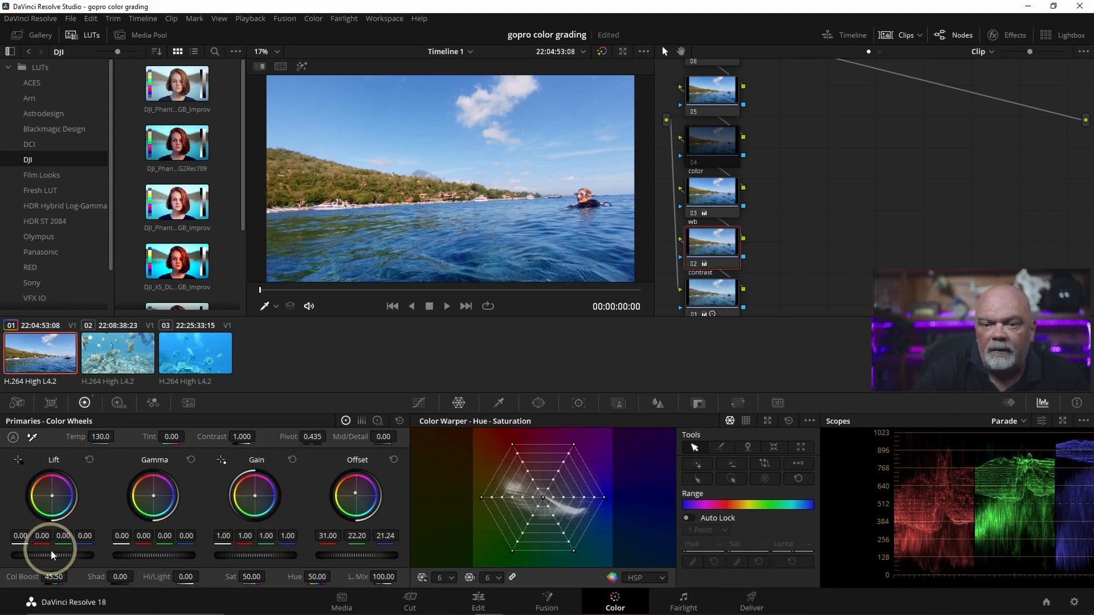
{"action": "mouse_move", "coordinate": [49, 459]}
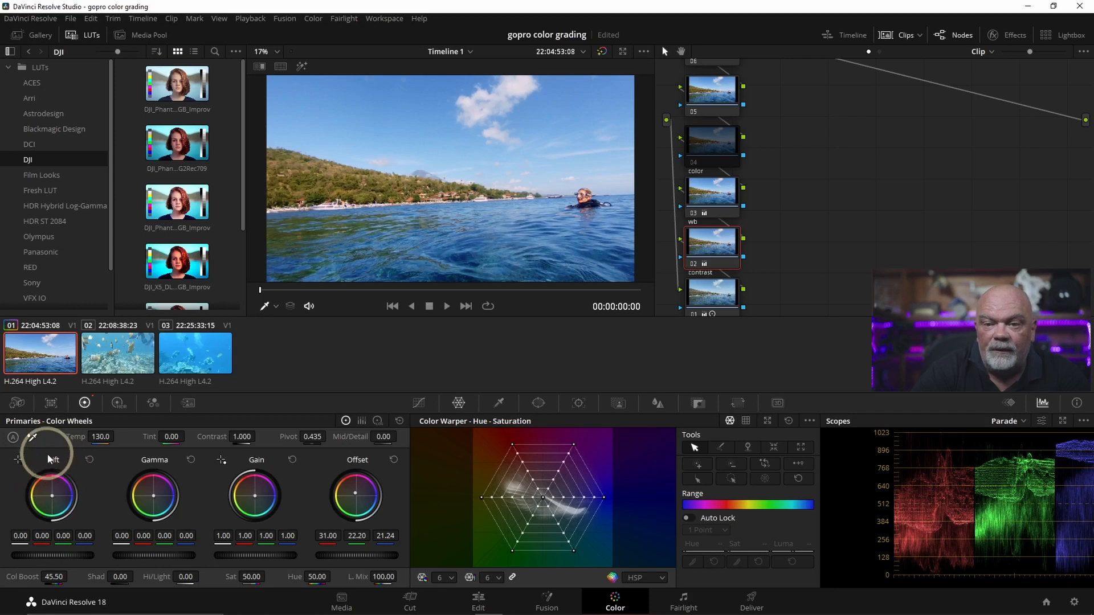
{"action": "mouse_move", "coordinate": [139, 480]}
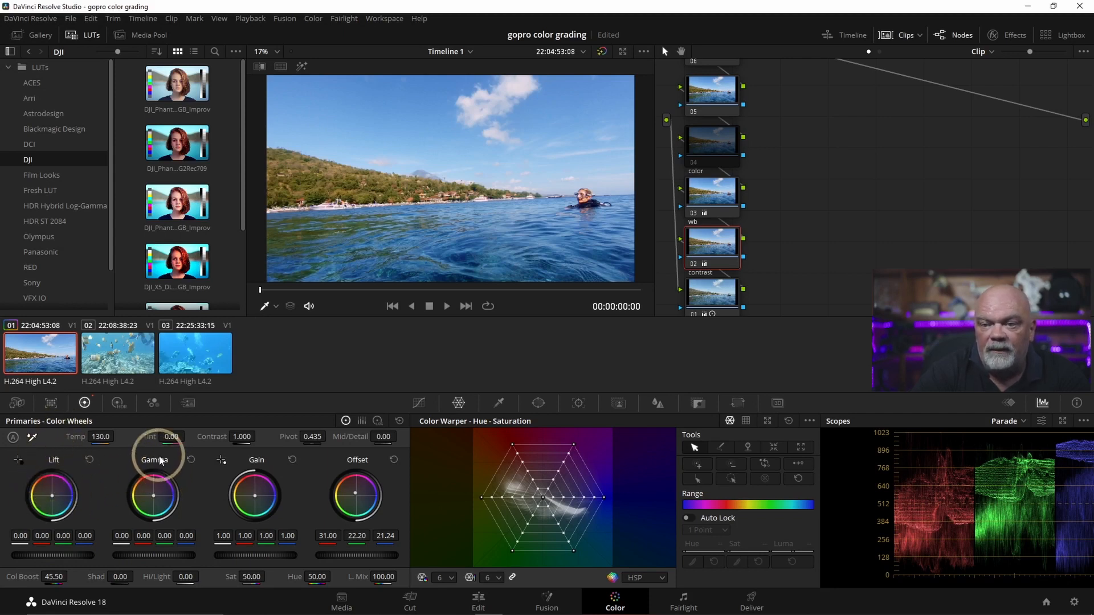
{"action": "mouse_move", "coordinate": [257, 468]}
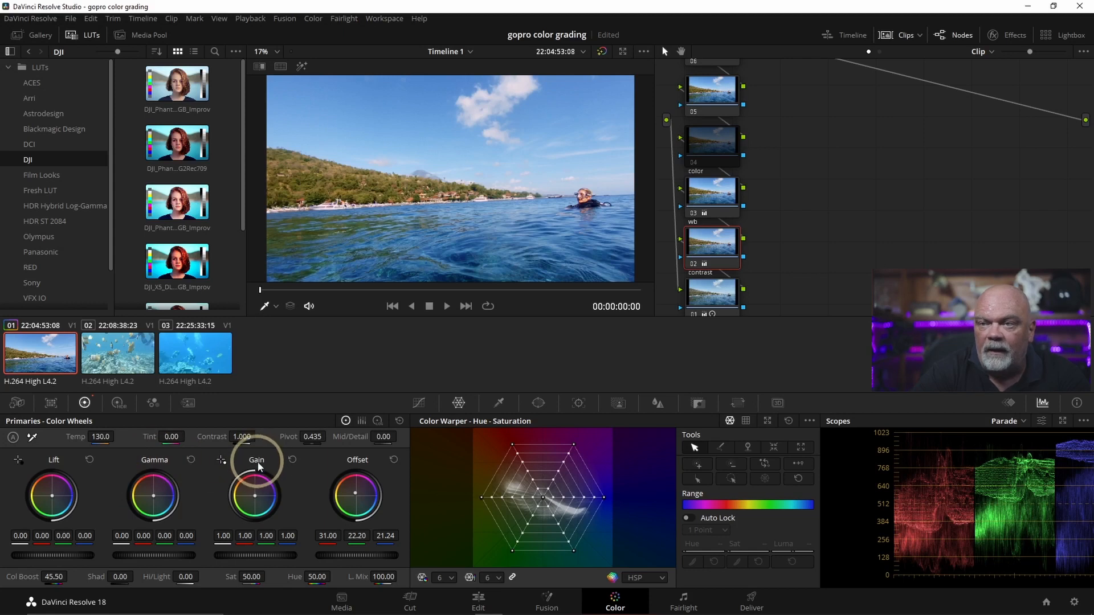
Load clip 02, the underwater fish shot, from the thumbnail timeline
{"action": "left_click", "coordinate": [117, 353]}
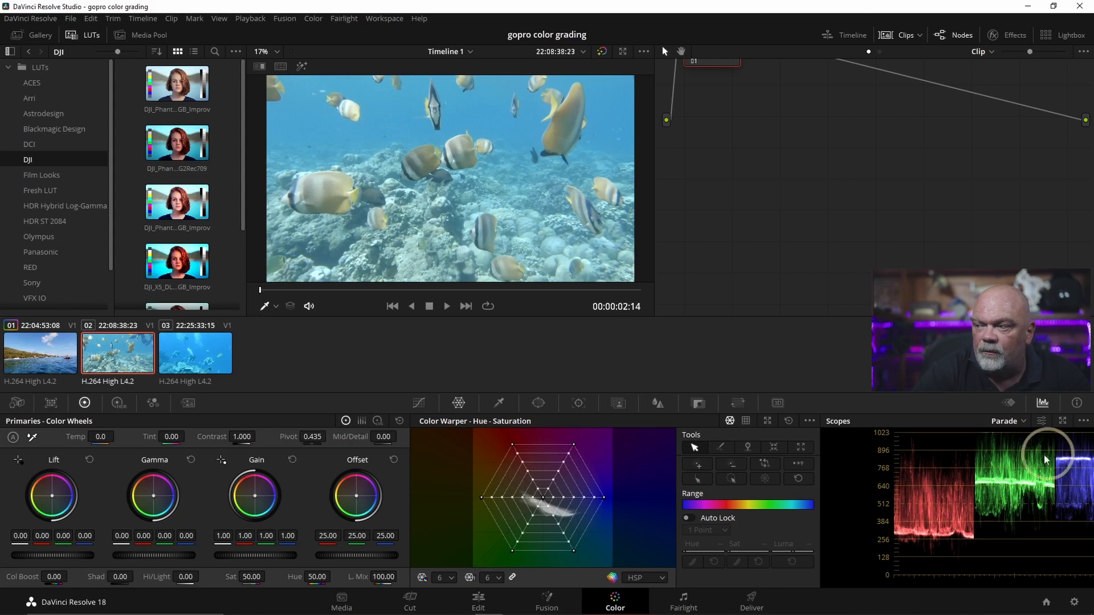
{"action": "mouse_move", "coordinate": [918, 516]}
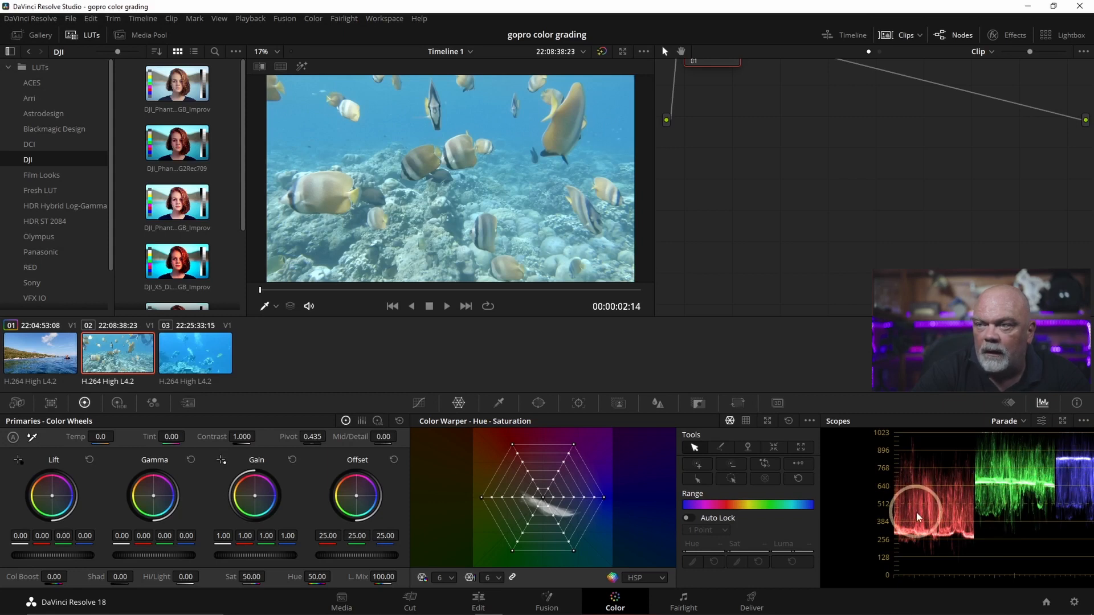
{"action": "mouse_move", "coordinate": [719, 300]}
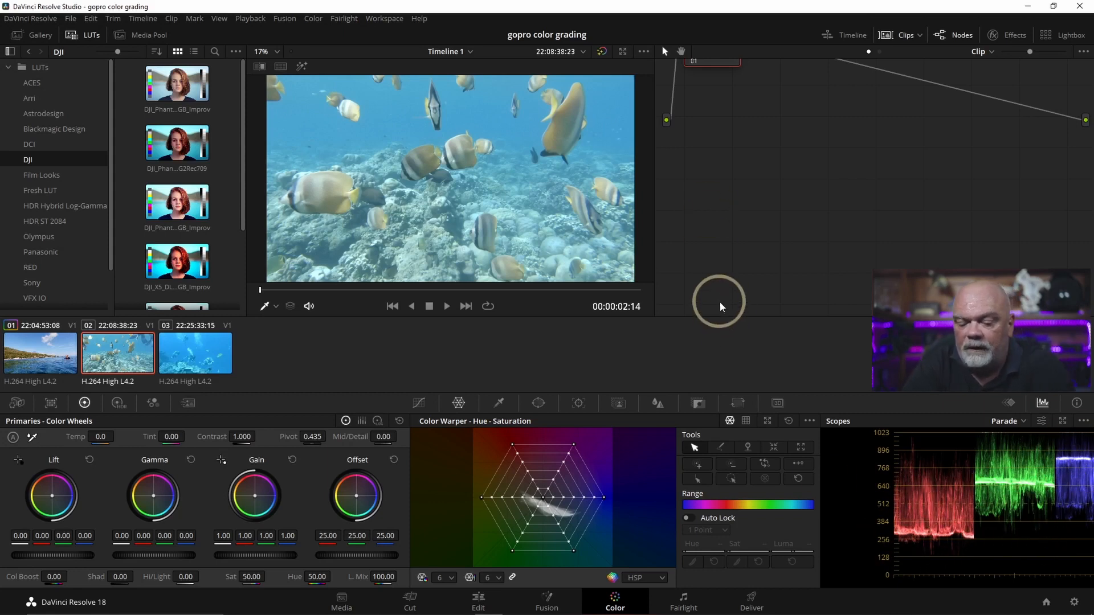
Add a chain of serial nodes to the reef fish clip
{"action": "key", "text": "shift+s"}
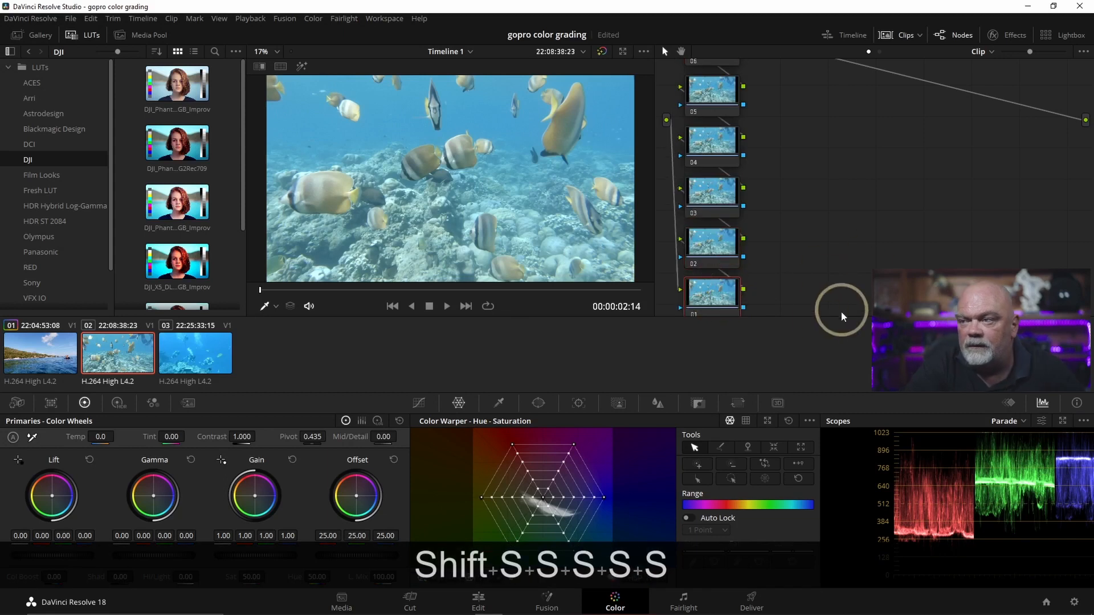
{"action": "mouse_move", "coordinate": [786, 347]}
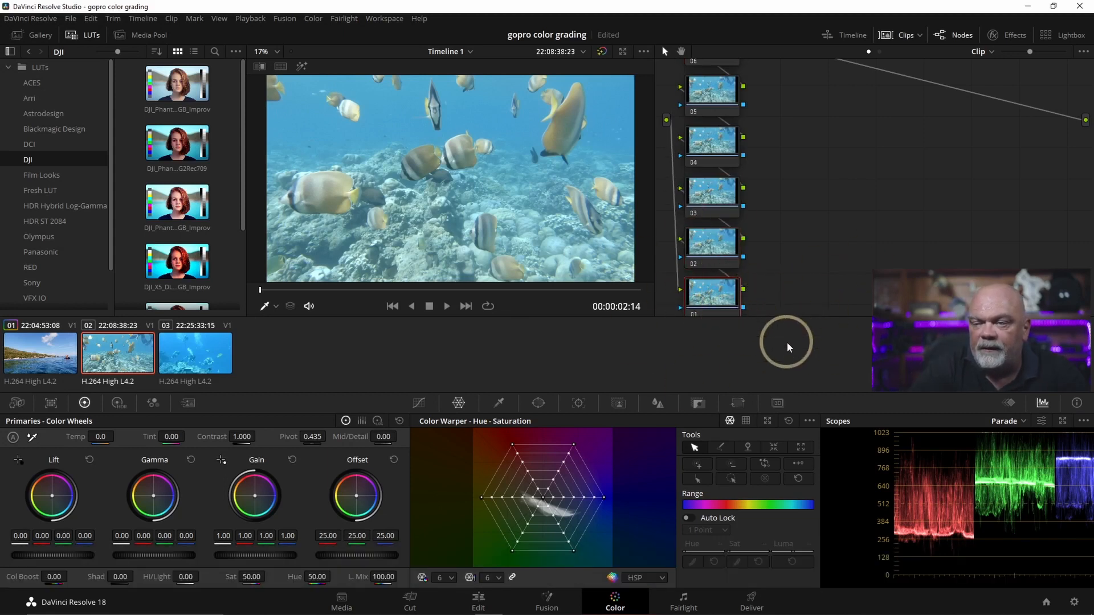
{"action": "mouse_move", "coordinate": [703, 294]}
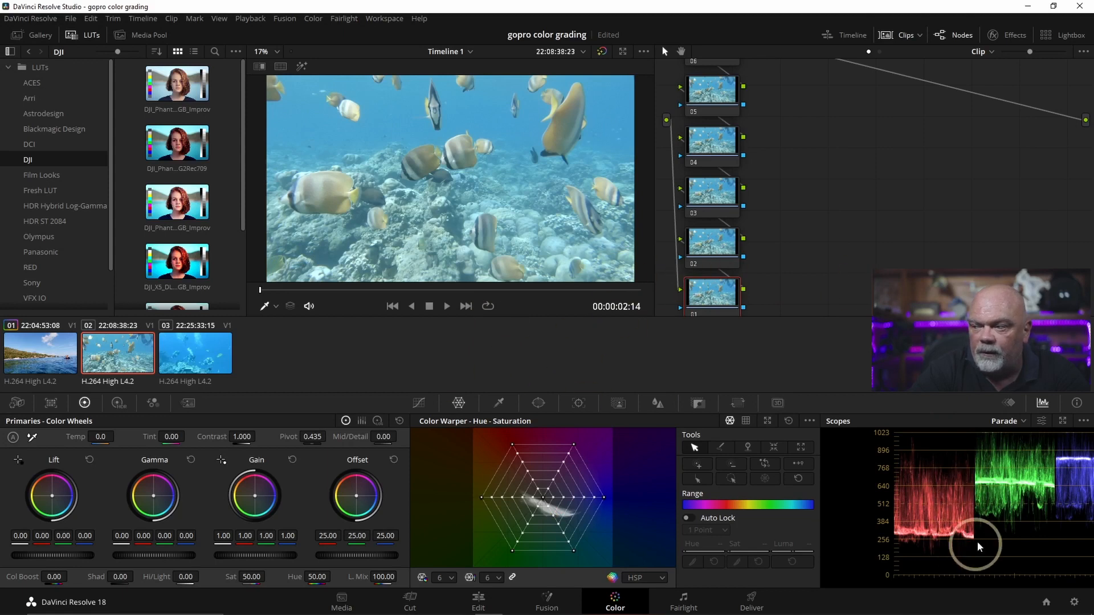
{"action": "mouse_move", "coordinate": [292, 453]}
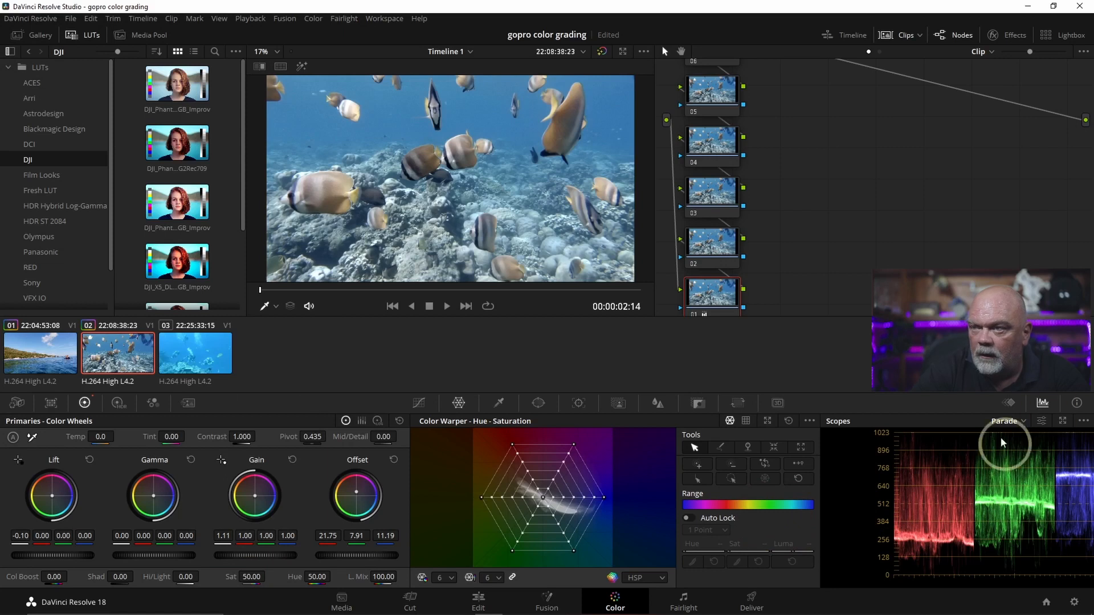
{"action": "mouse_move", "coordinate": [690, 319]}
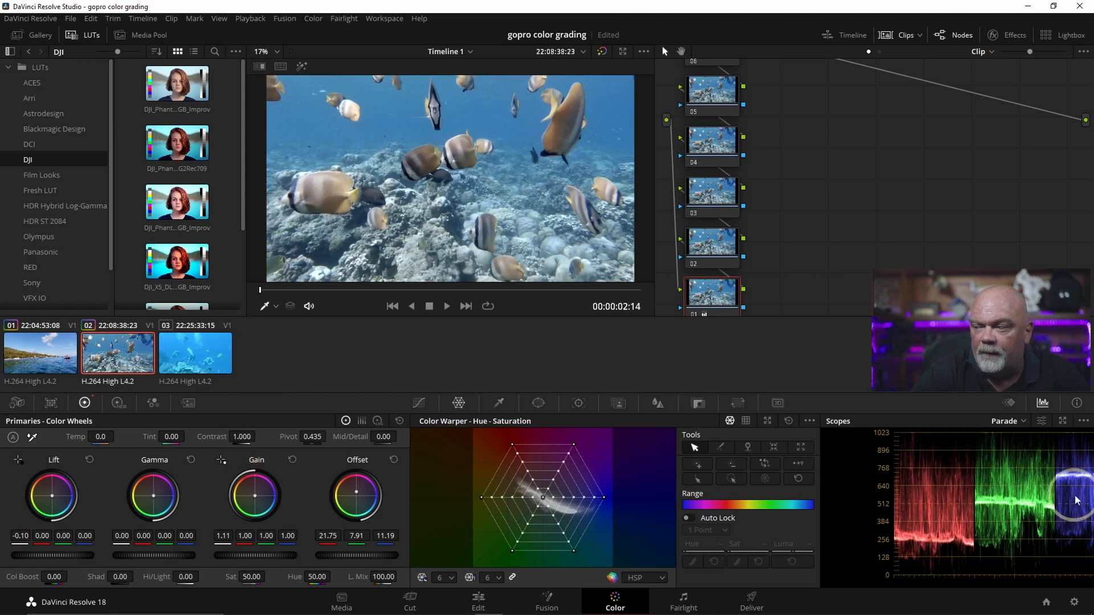
{"action": "mouse_move", "coordinate": [1012, 464]}
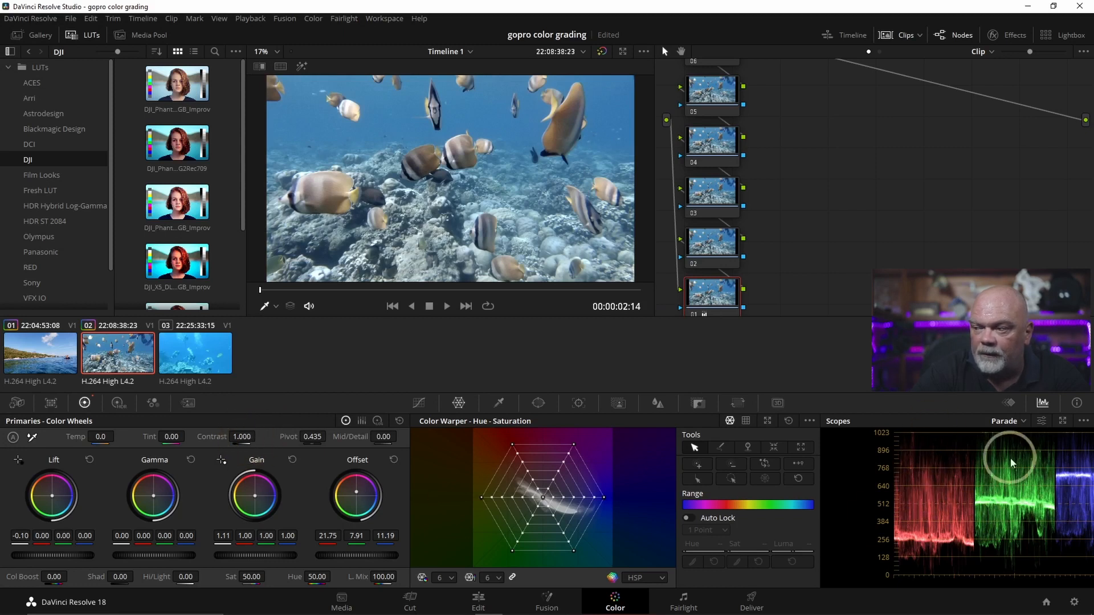
{"action": "mouse_move", "coordinate": [918, 574]}
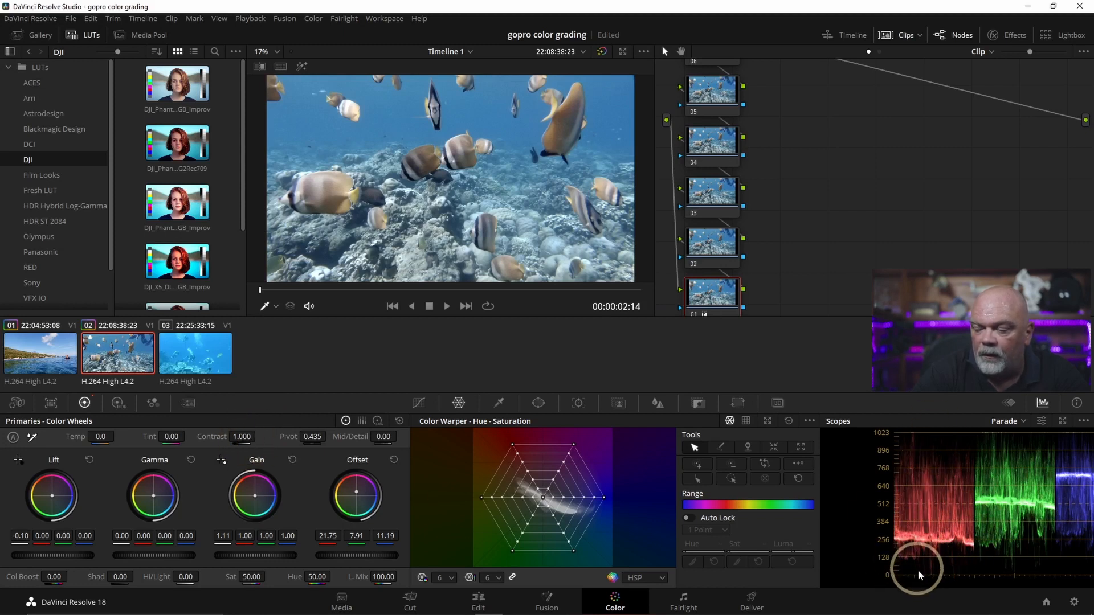
{"action": "mouse_move", "coordinate": [990, 457]}
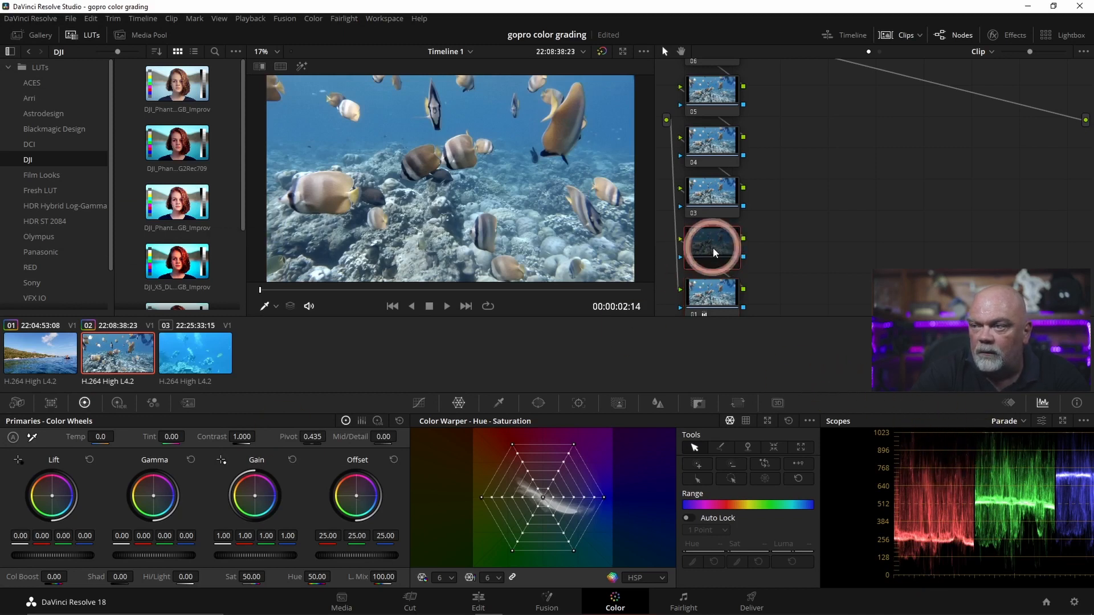
Select the fish clip's node 02 for the temperature and offset adjustment
{"action": "left_click", "coordinate": [711, 246]}
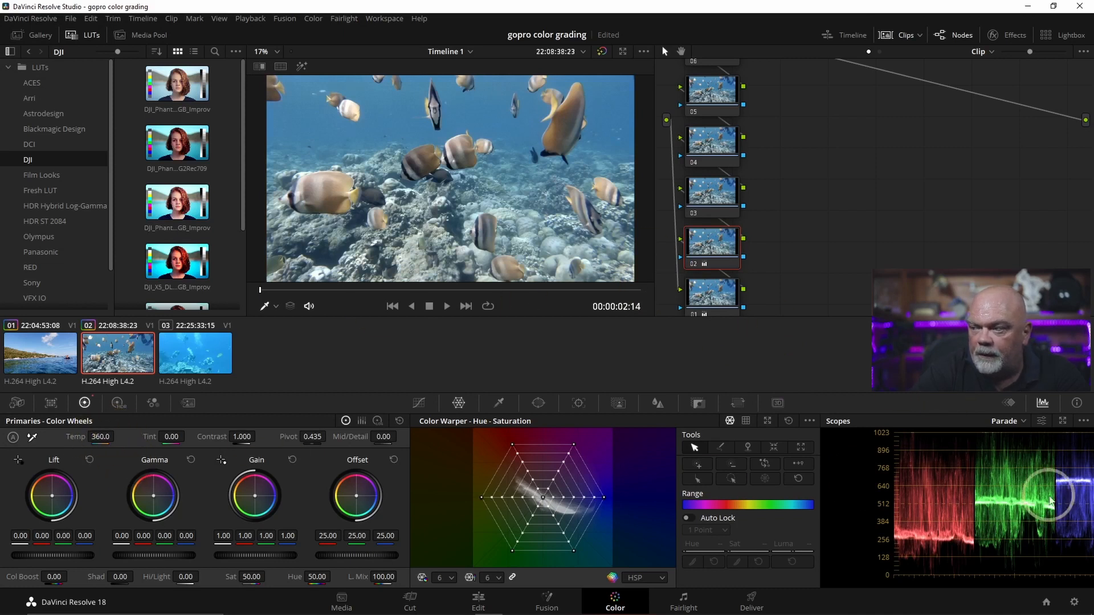
{"action": "mouse_move", "coordinate": [697, 335]}
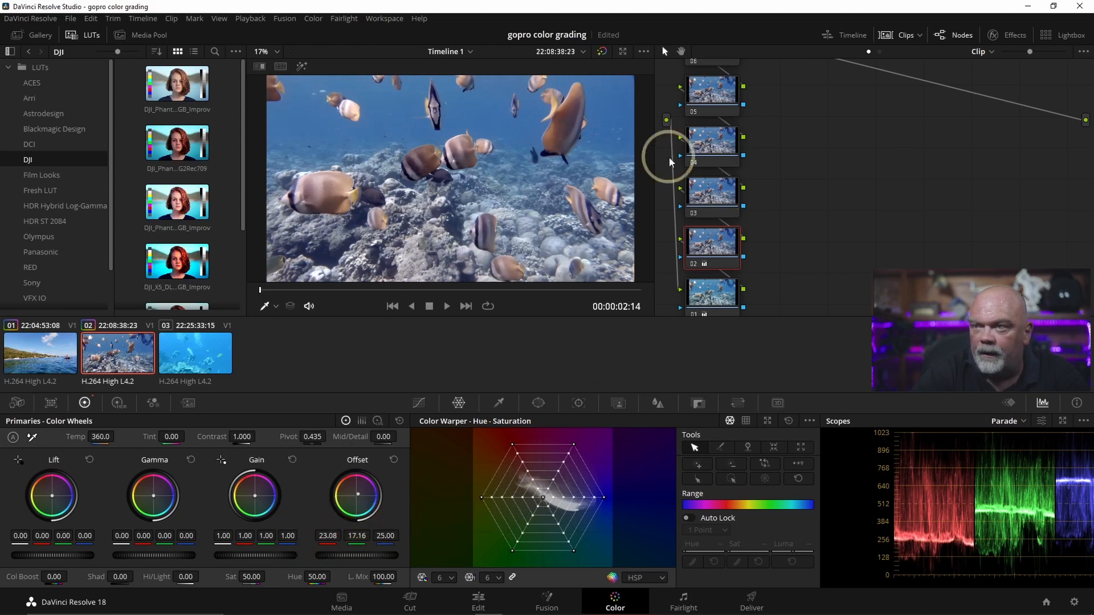
{"action": "mouse_move", "coordinate": [697, 316]}
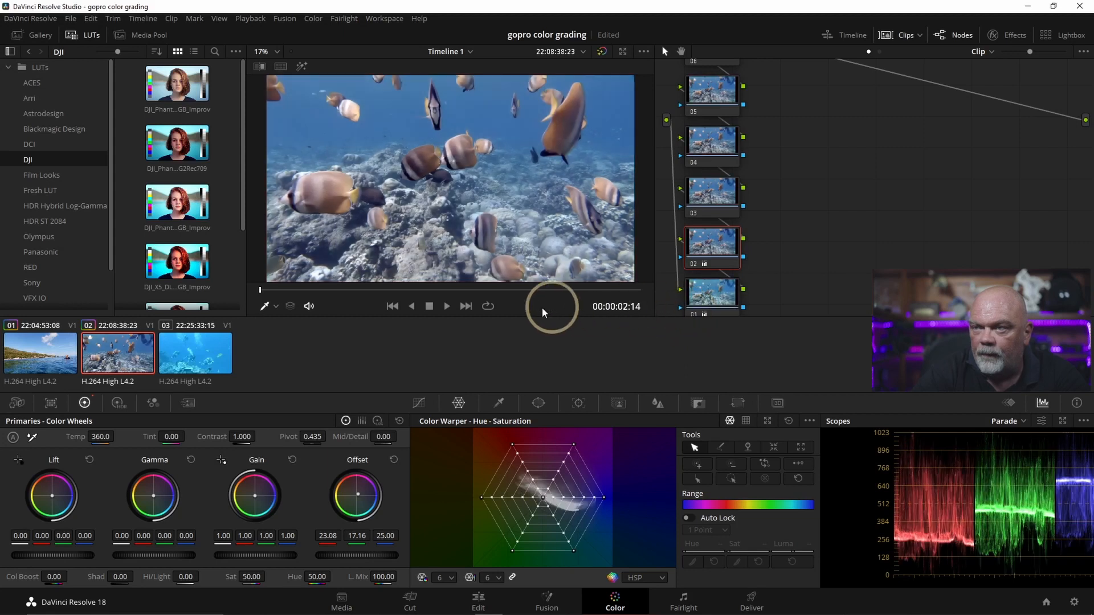
{"action": "mouse_move", "coordinate": [803, 497]}
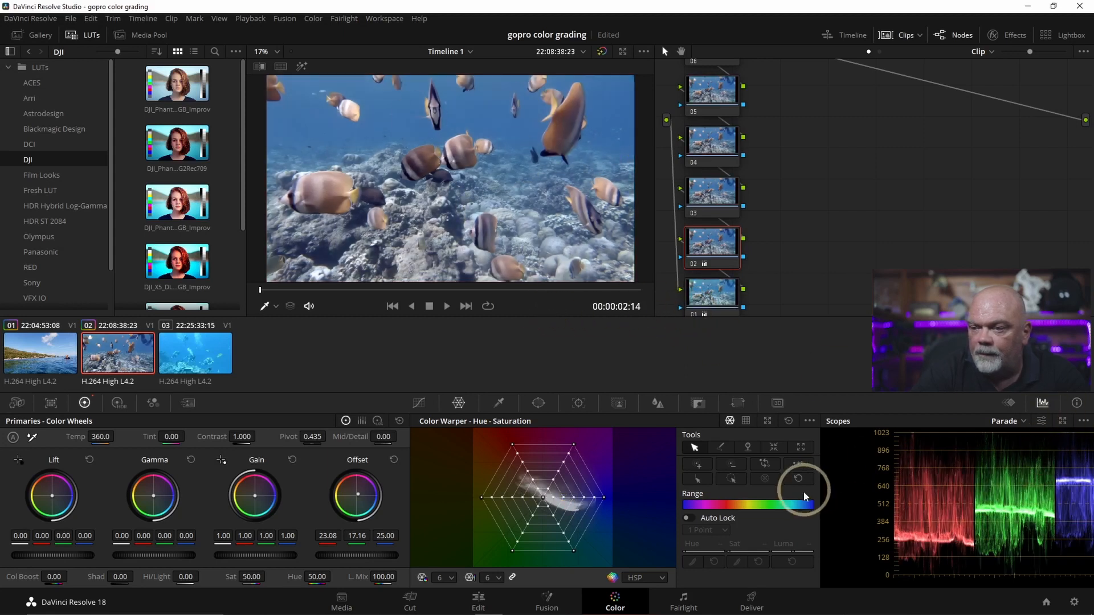
Load clip 03, the divers over the reef, from the thumbnail timeline
{"action": "left_click", "coordinate": [195, 352]}
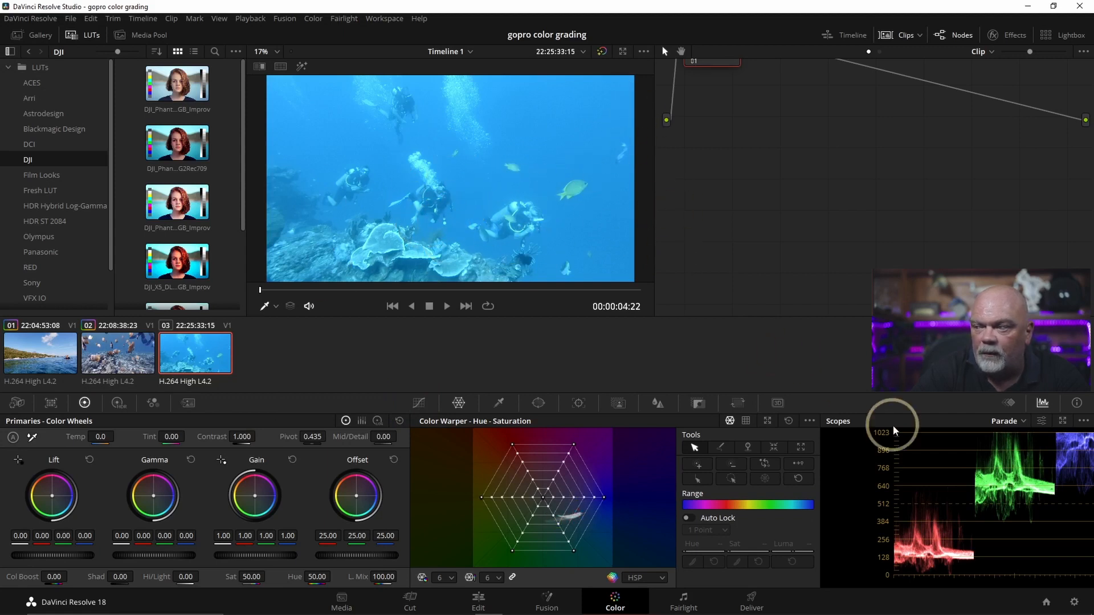
{"action": "mouse_move", "coordinate": [931, 560]}
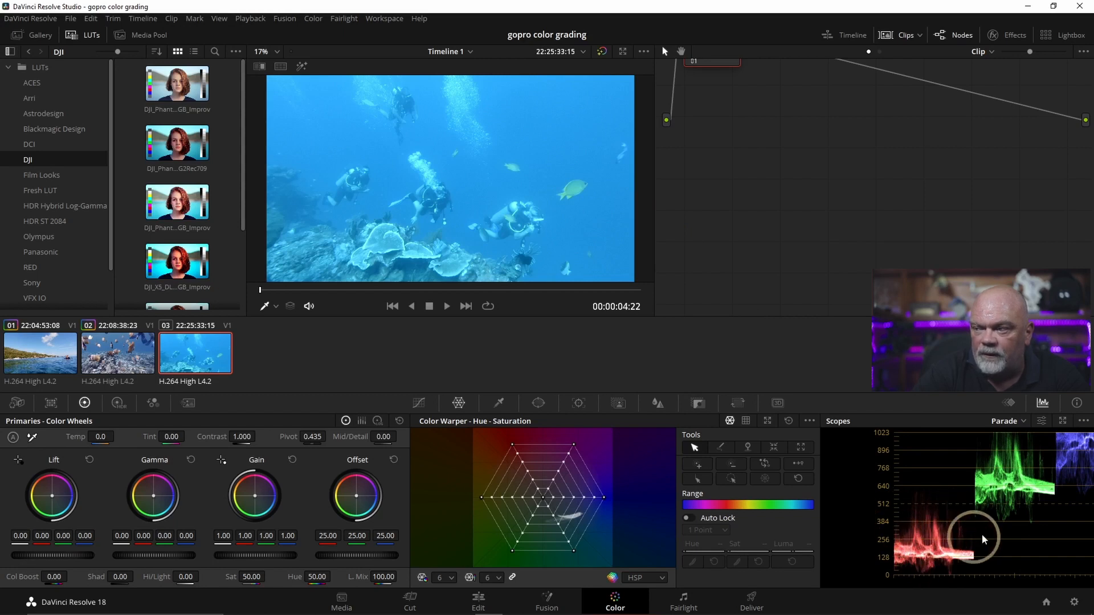
{"action": "mouse_move", "coordinate": [1074, 463]}
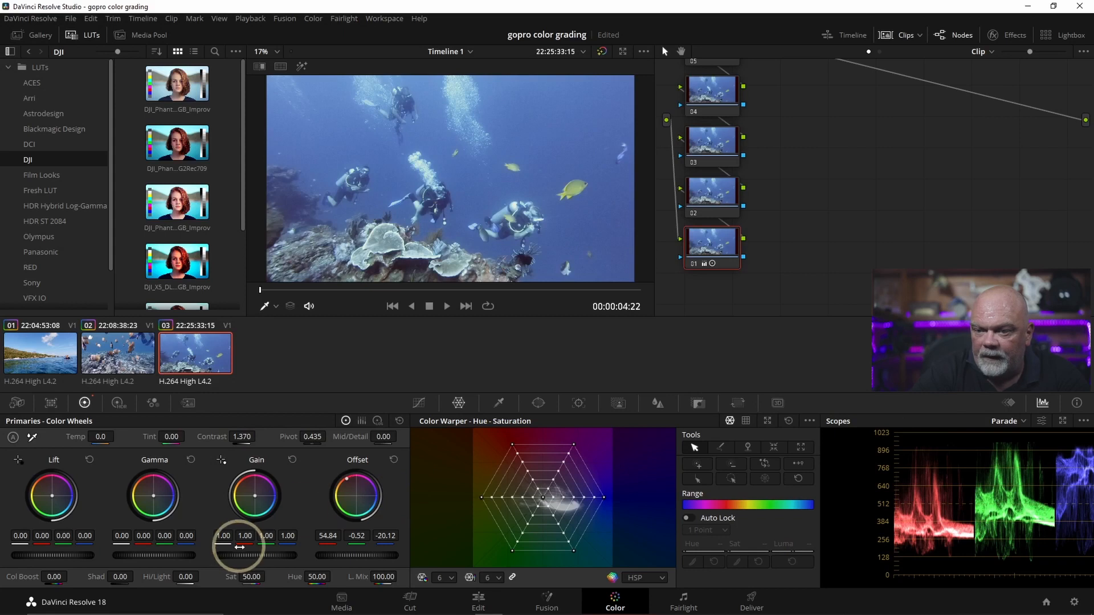
{"action": "mouse_move", "coordinate": [994, 572]}
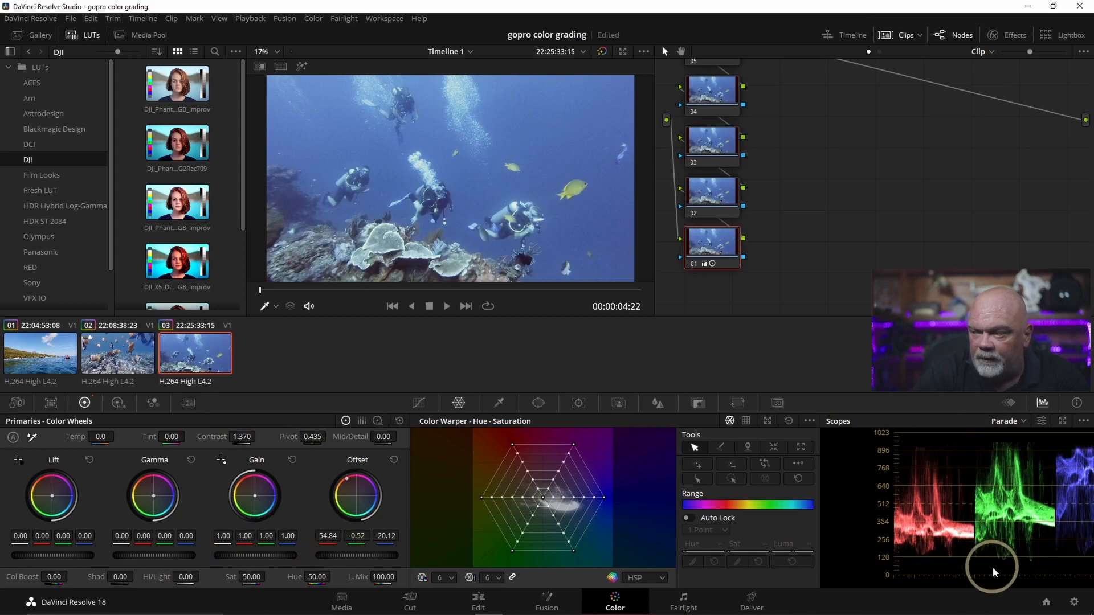
{"action": "mouse_move", "coordinate": [20, 537]}
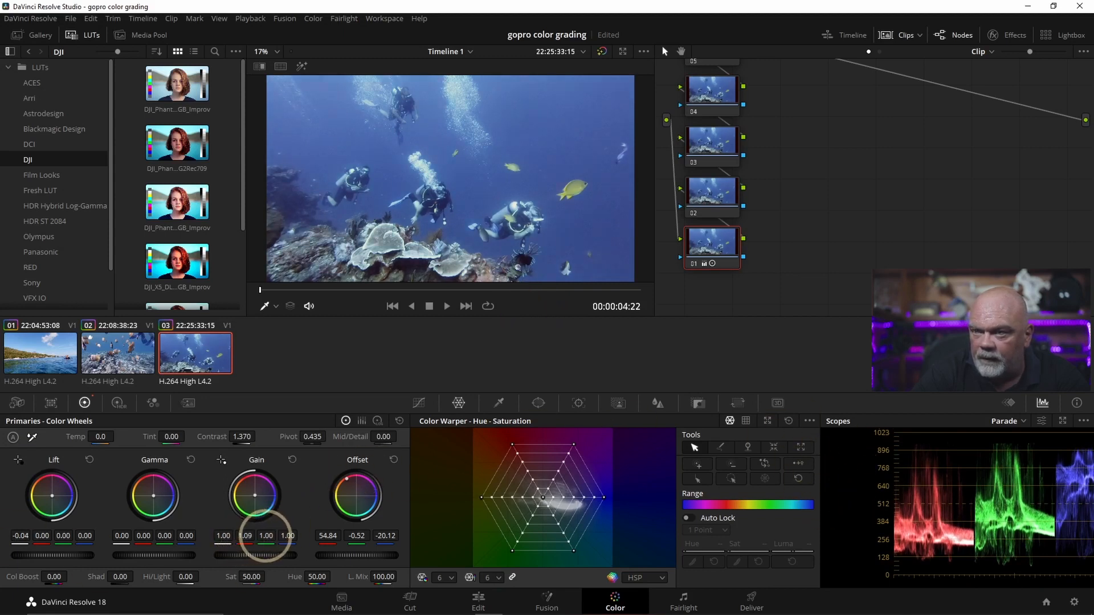
{"action": "mouse_move", "coordinate": [740, 223]}
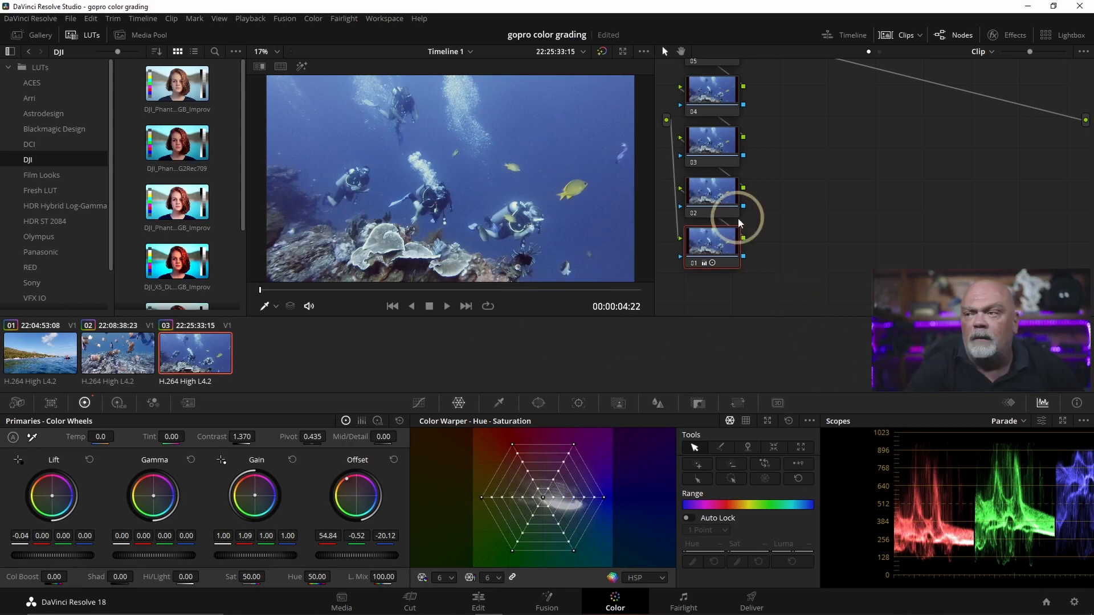
{"action": "mouse_move", "coordinate": [798, 260]}
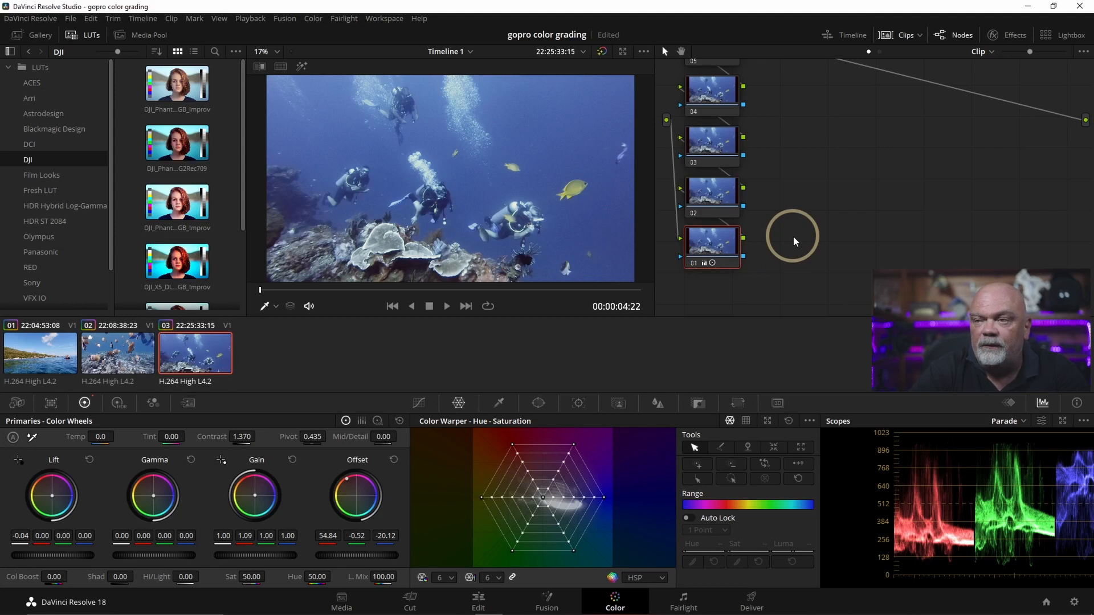
{"action": "mouse_move", "coordinate": [731, 237]}
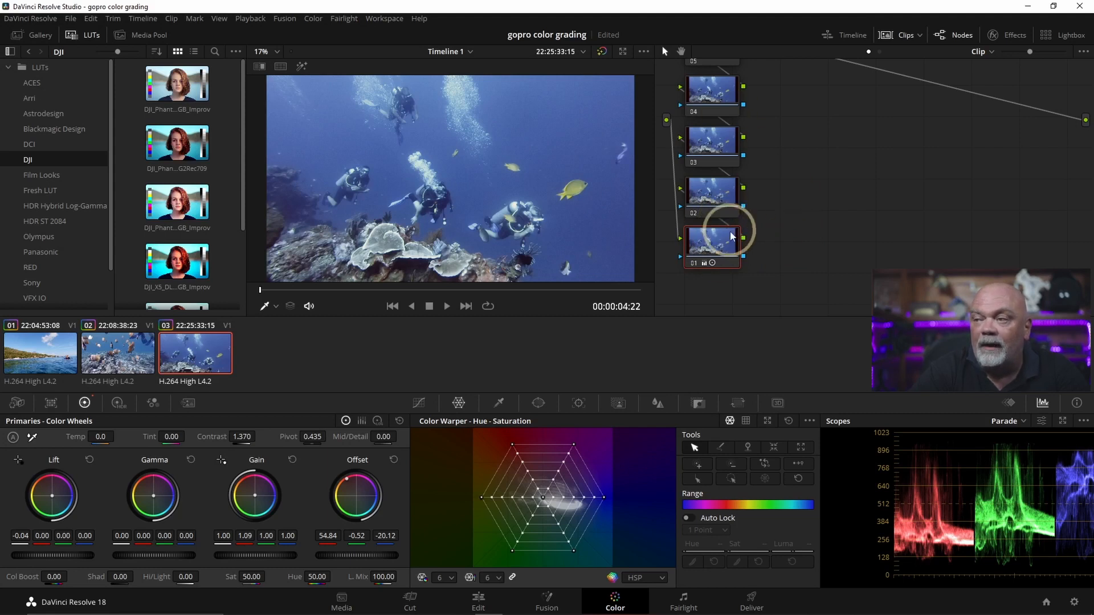
{"action": "mouse_move", "coordinate": [791, 234]}
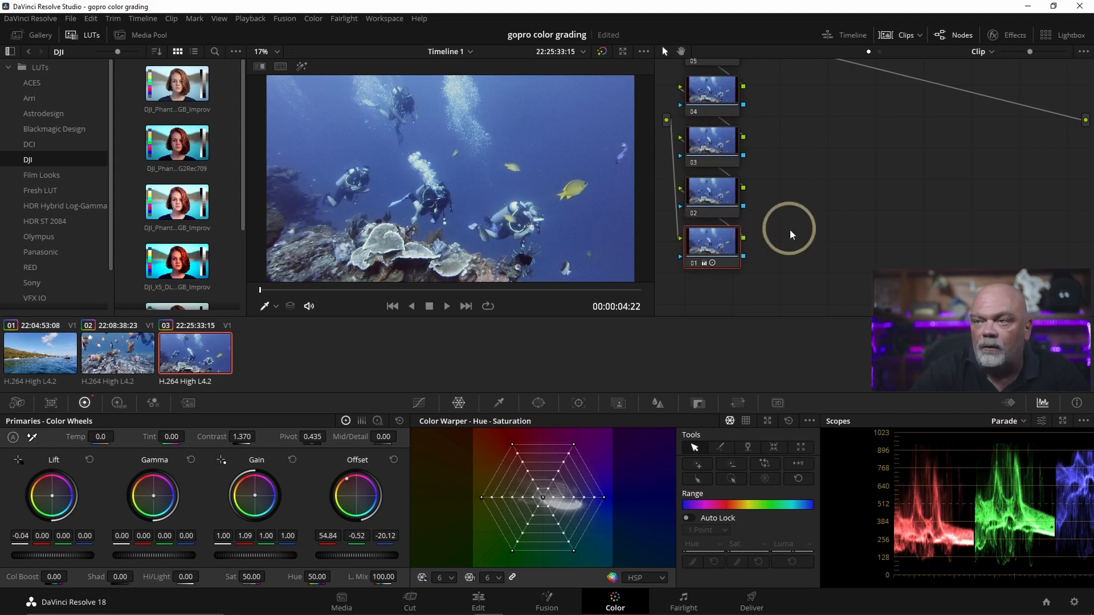
{"action": "left_click", "coordinate": [710, 244]}
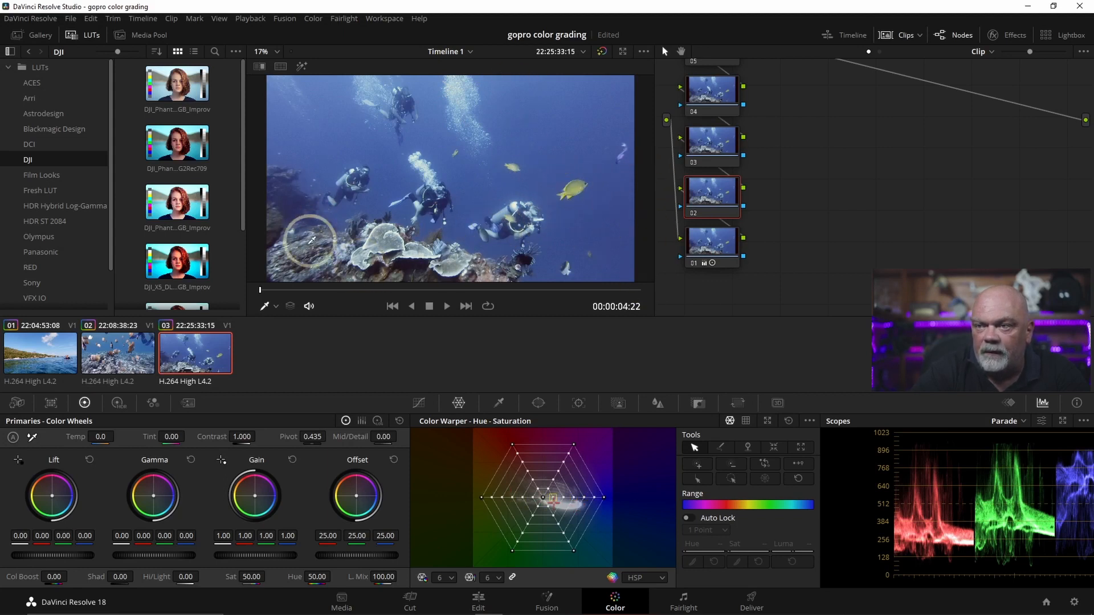
{"action": "mouse_move", "coordinate": [580, 173]}
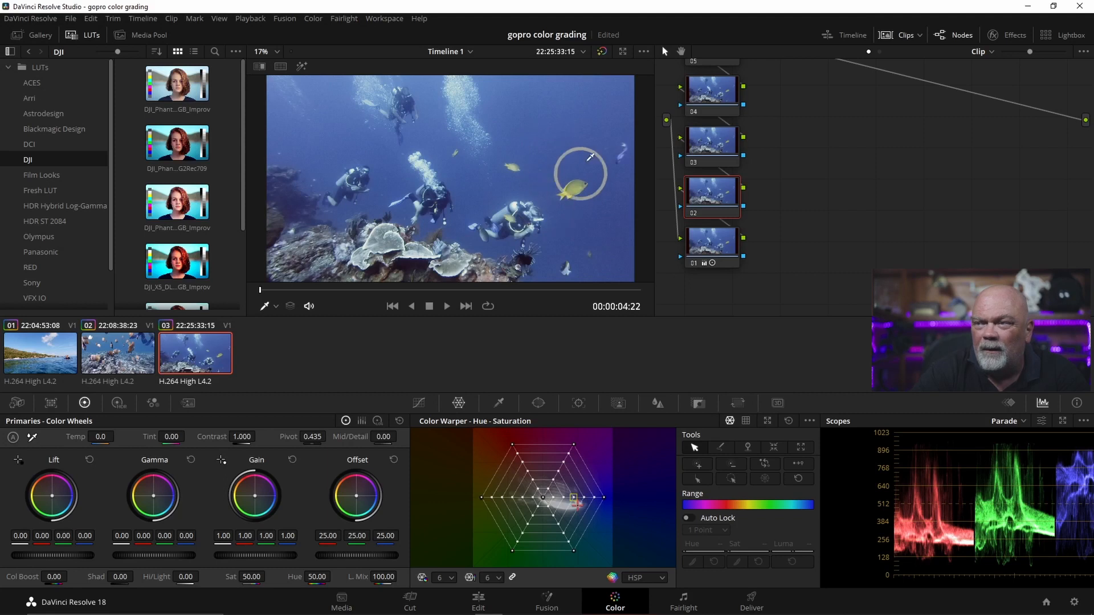
{"action": "mouse_move", "coordinate": [575, 171]}
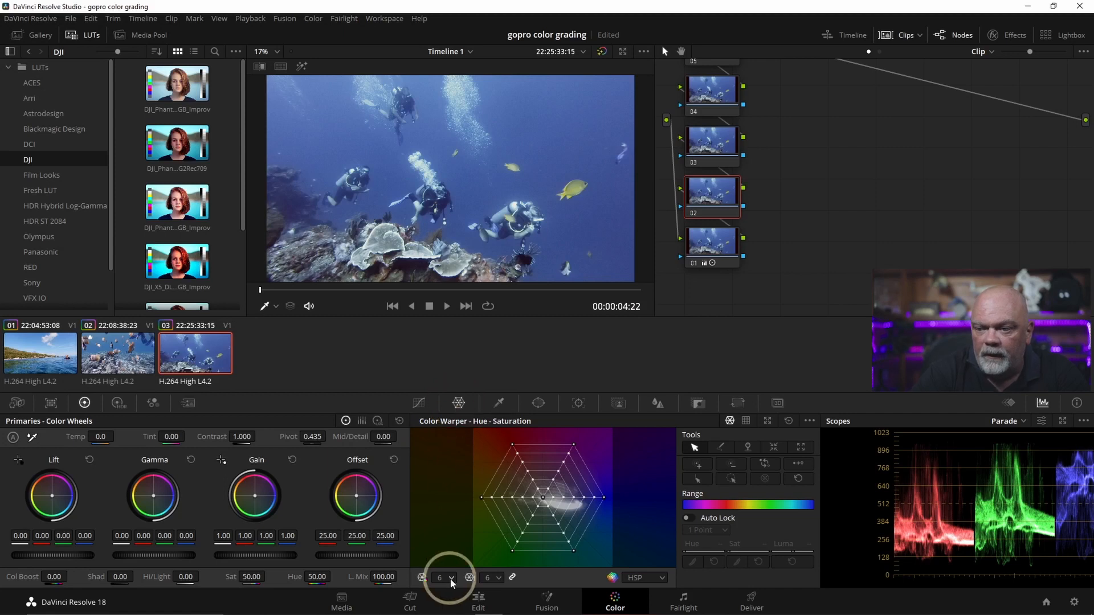
Raise the Color Warper grid to finer hue and saturation divisions (24 and 16)
{"action": "left_click", "coordinate": [442, 578]}
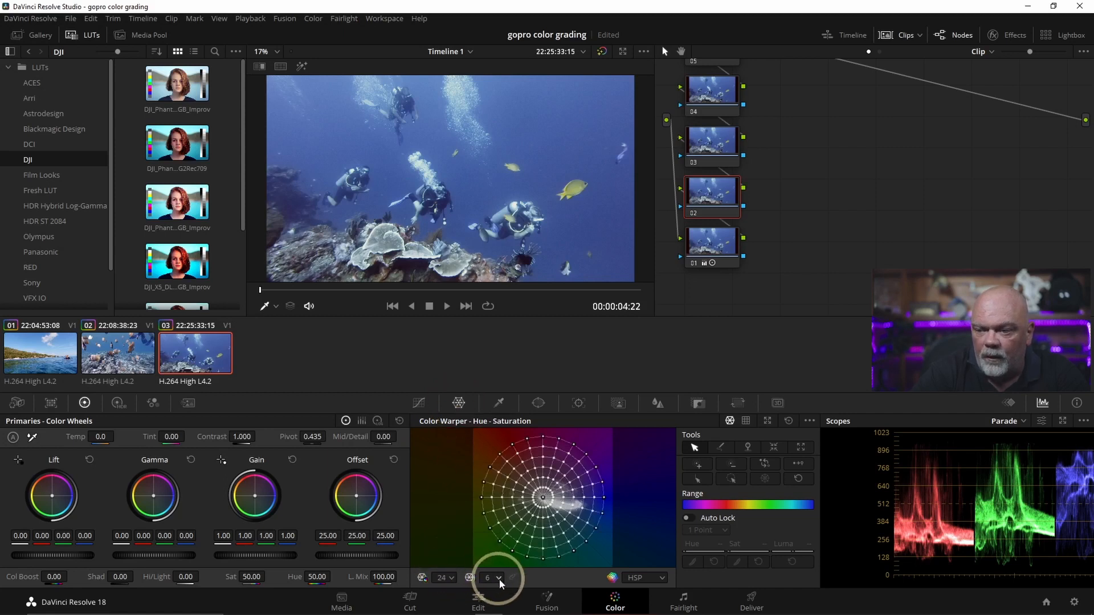
{"action": "left_click", "coordinate": [491, 578]}
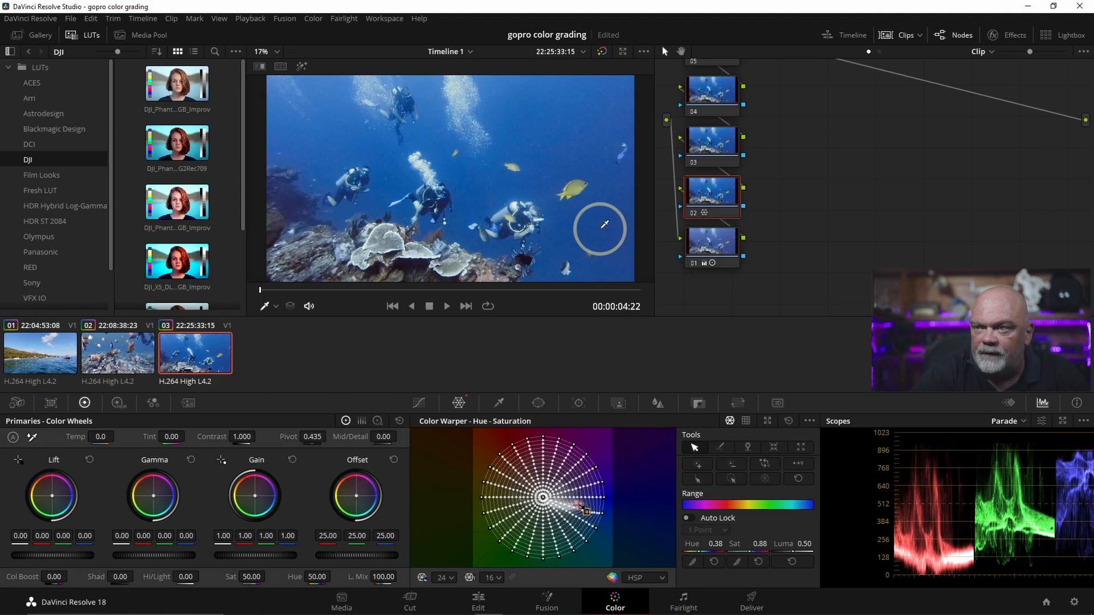
{"action": "mouse_move", "coordinate": [613, 306]}
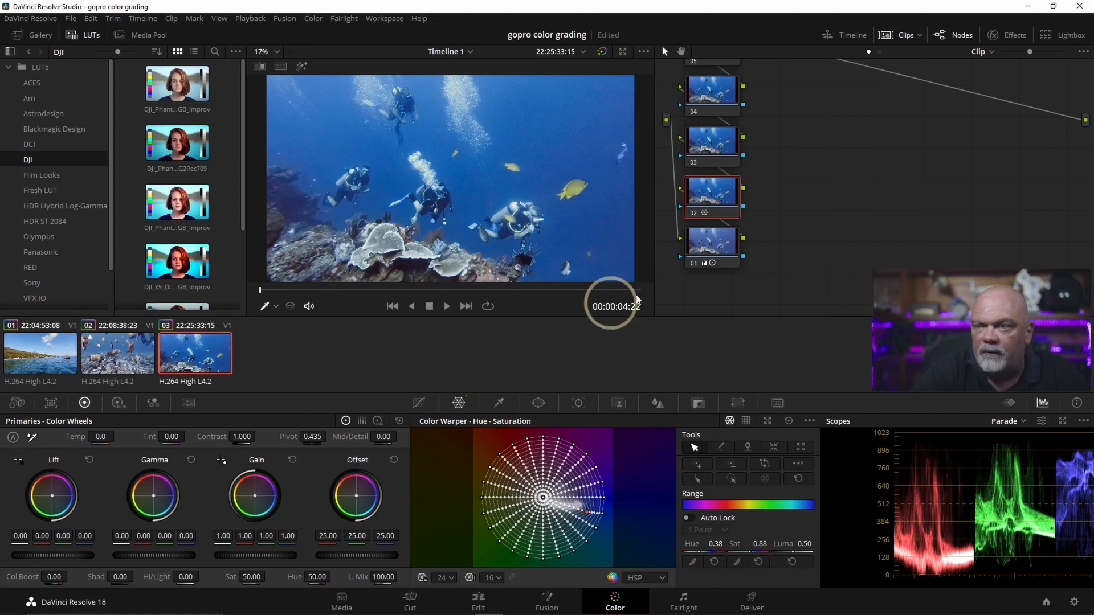
{"action": "mouse_move", "coordinate": [694, 217]}
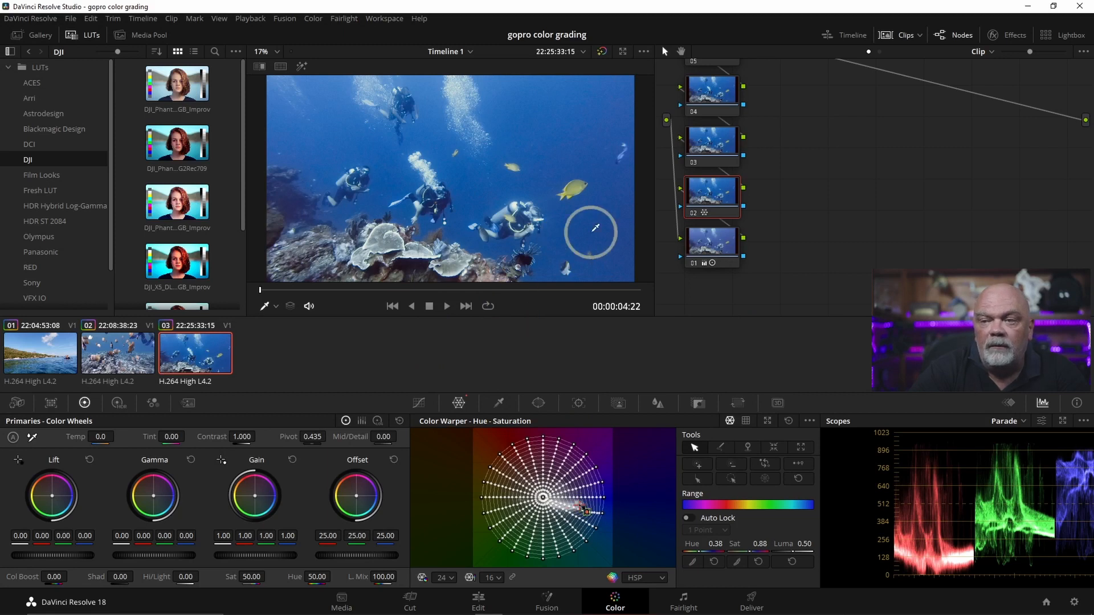
{"action": "mouse_move", "coordinate": [424, 381]}
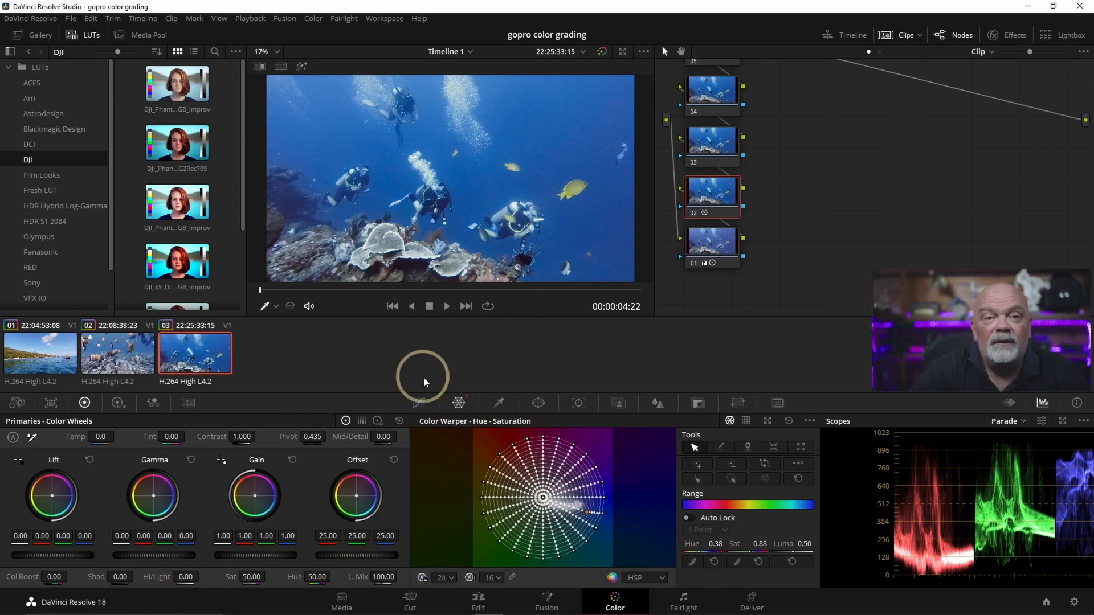
{"action": "mouse_move", "coordinate": [557, 170]}
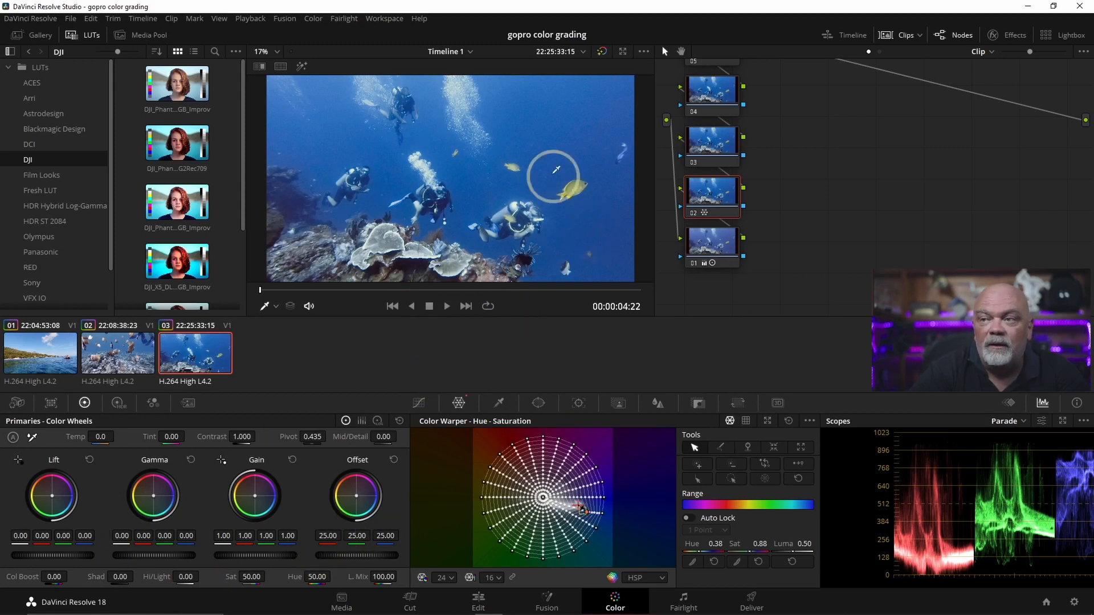